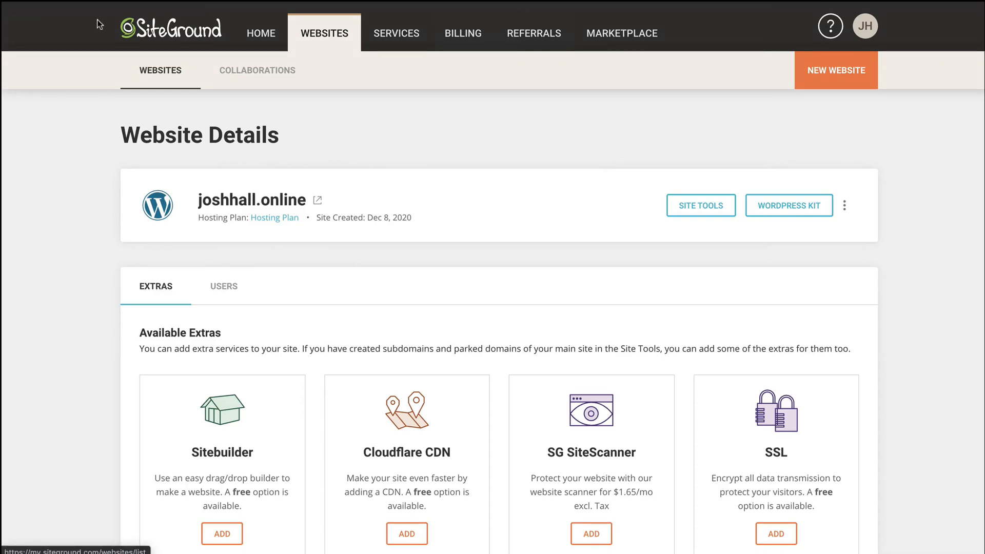
Step: Open Site Tools for joshhall.online from the SiteGround client area
click(700, 205)
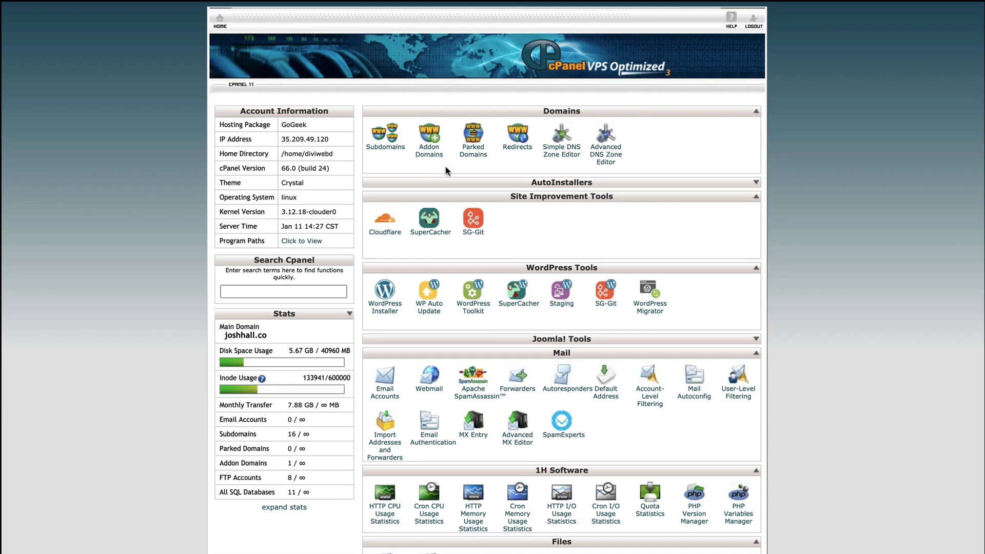
mouse_move(604, 137)
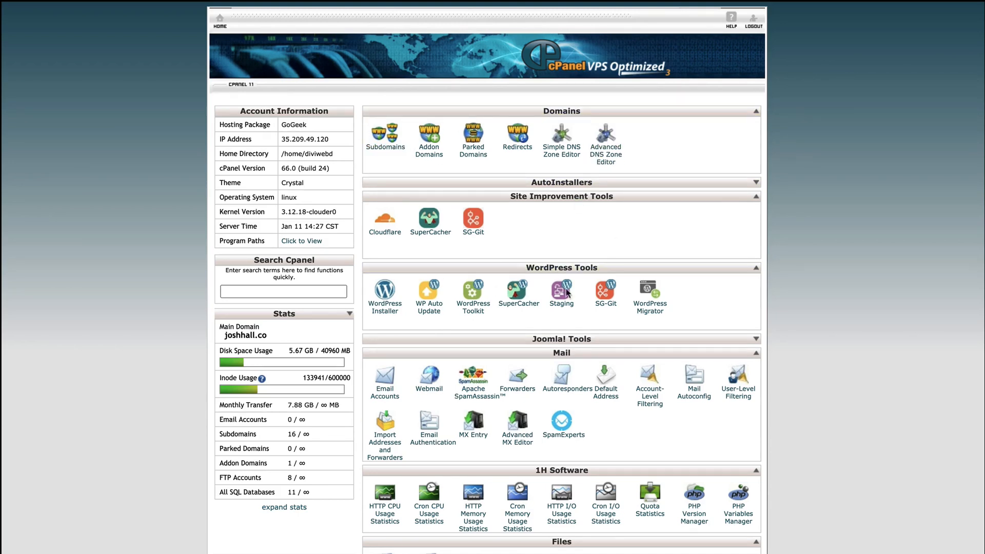
scroll(down, 3)
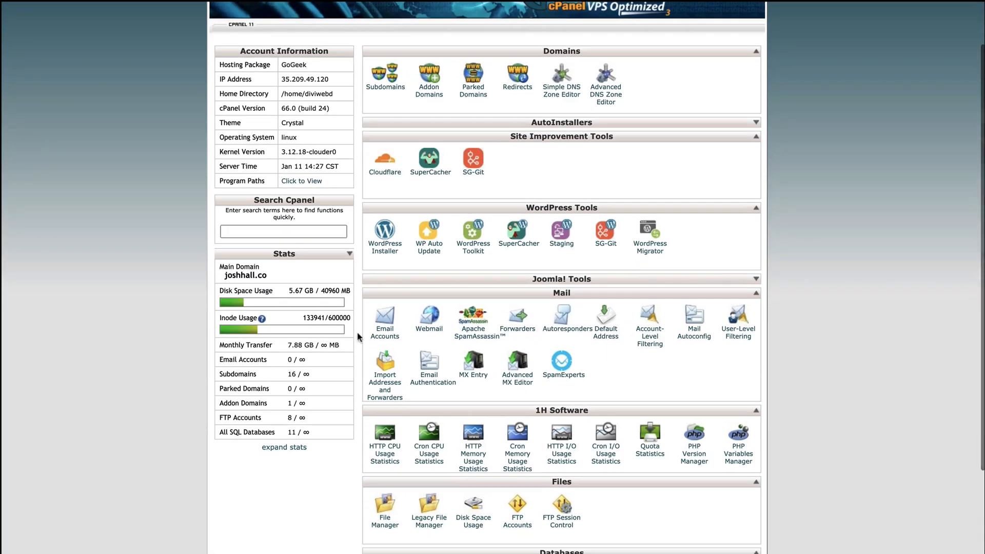
scroll(down, 3)
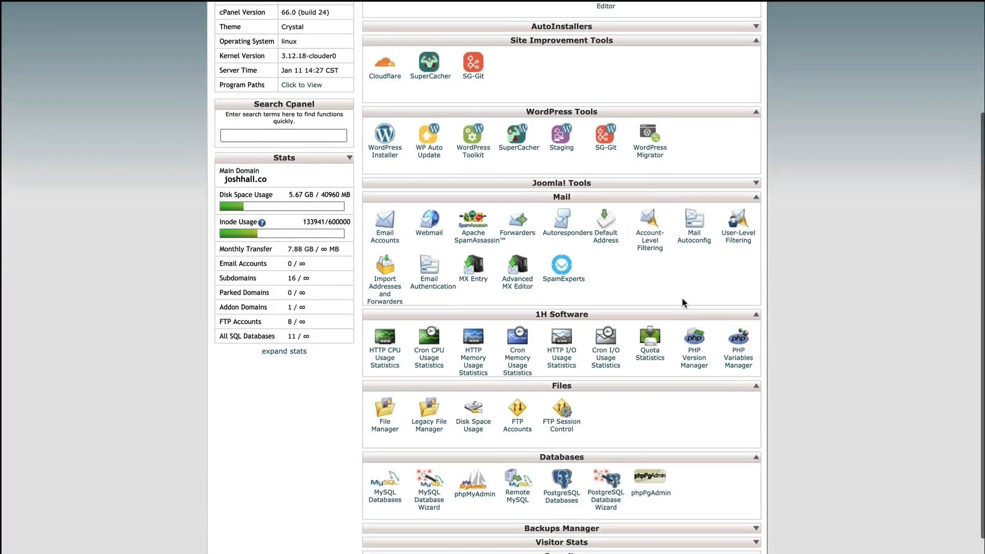
scroll(down, 3)
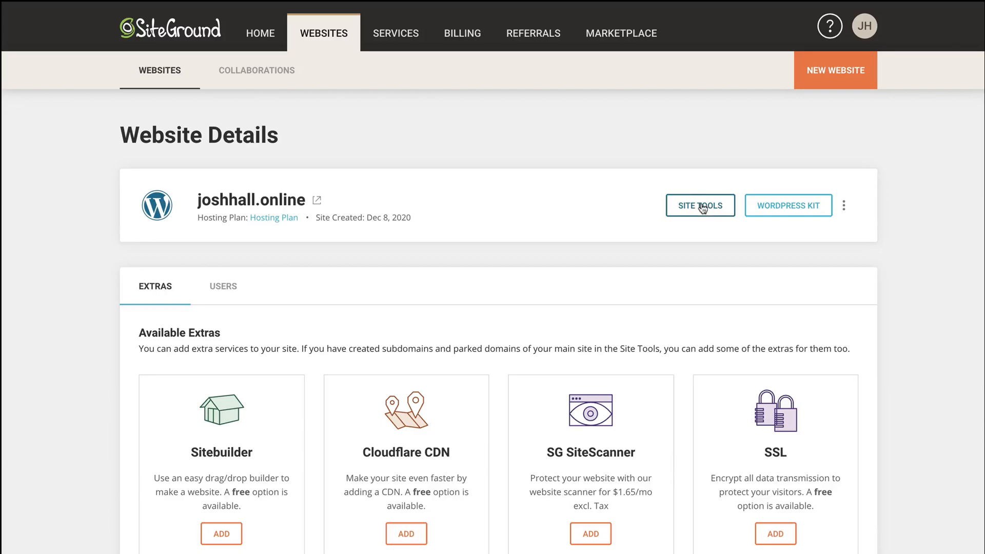
click(699, 205)
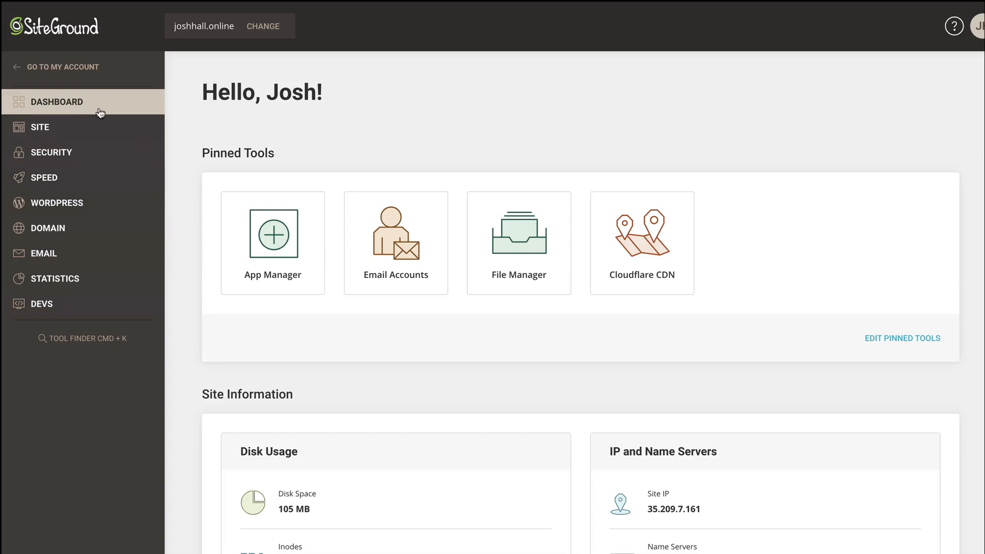
mouse_move(124, 177)
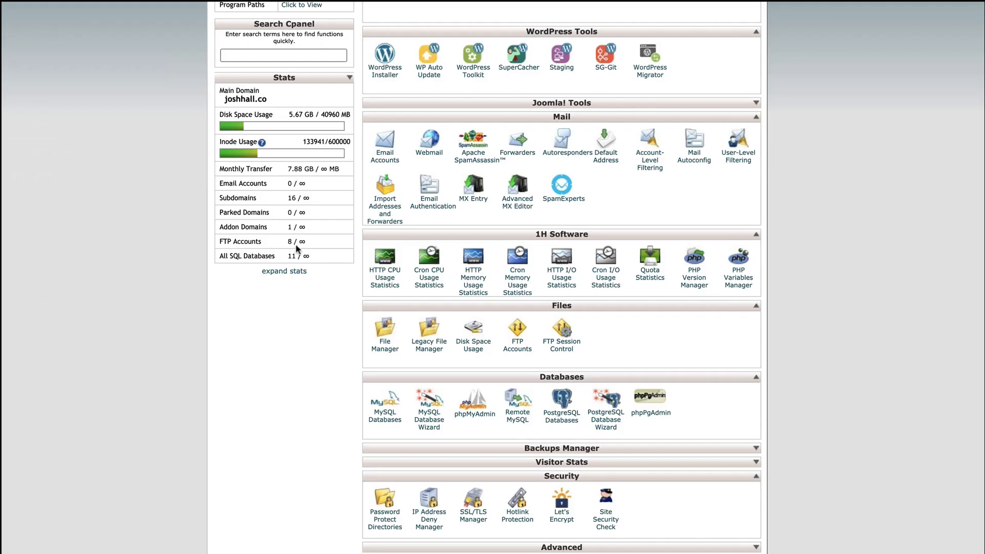
mouse_move(609, 354)
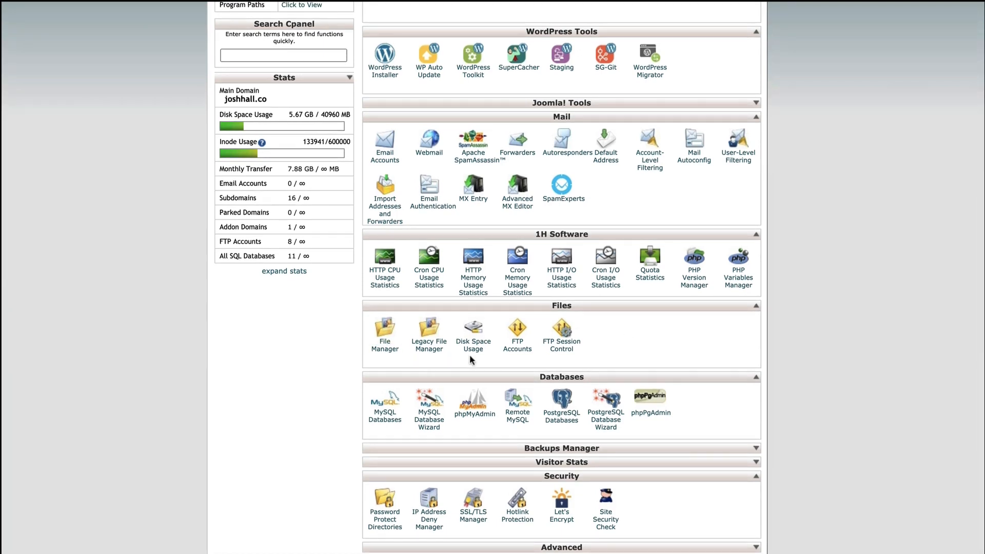
mouse_move(980, 227)
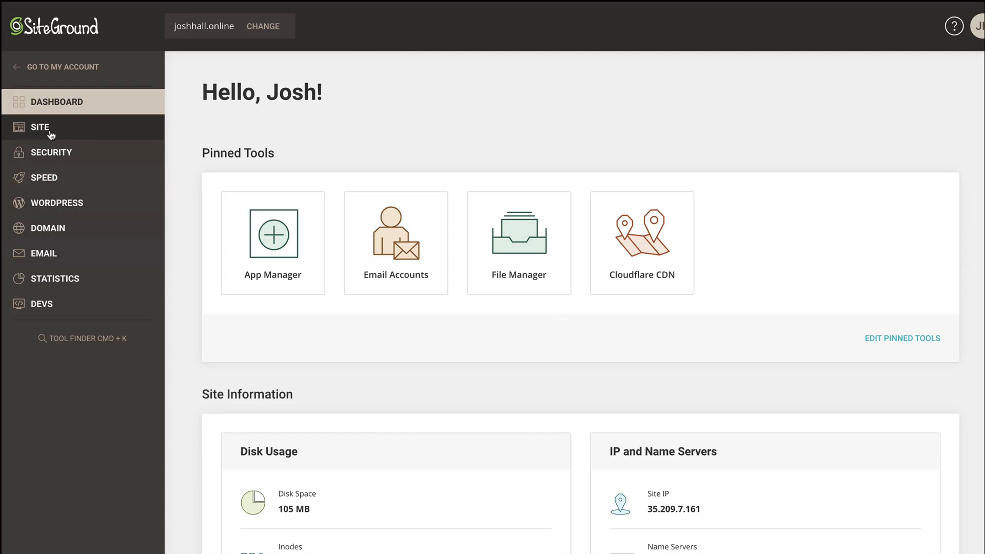
Step: Expand the Site and Domain groups in the sidebar
click(40, 127)
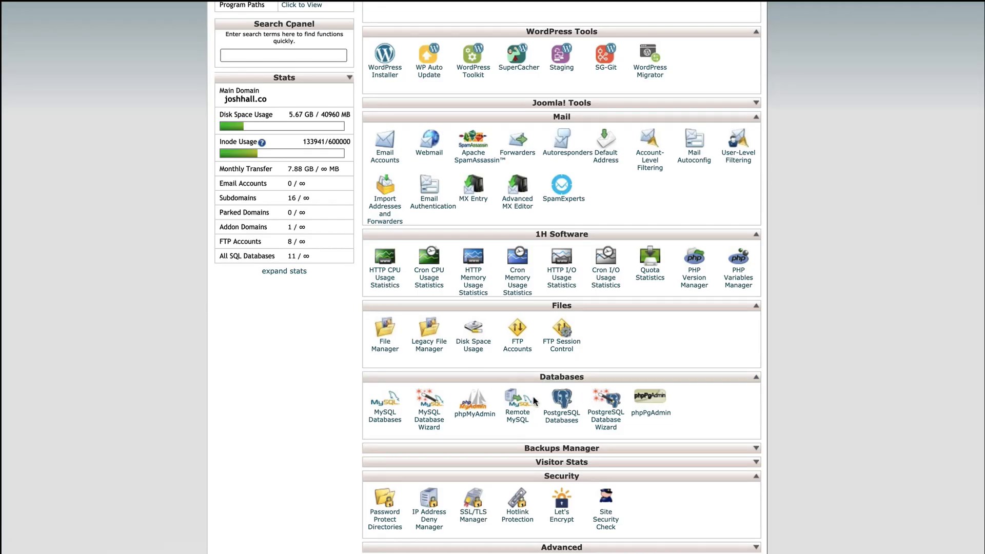
scroll(up, 3)
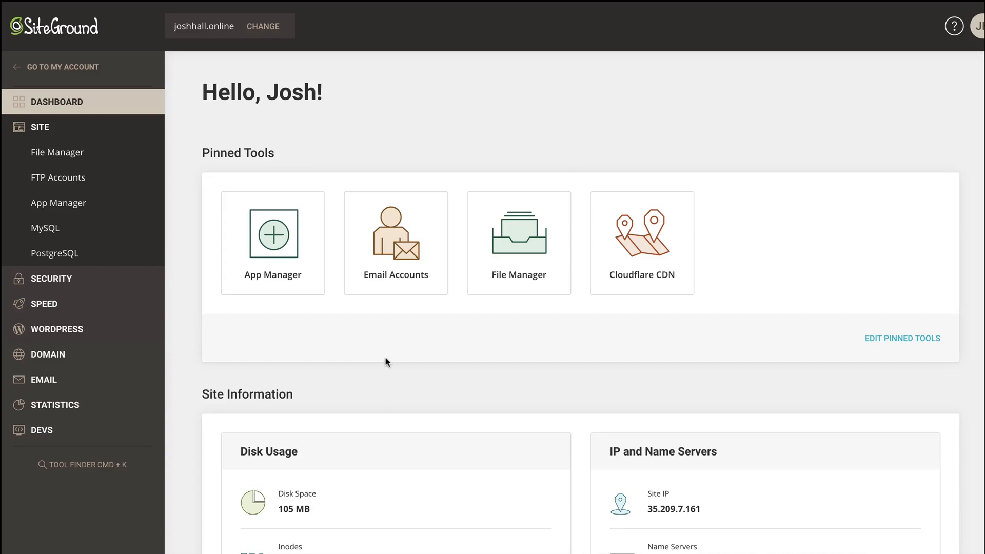
click(48, 354)
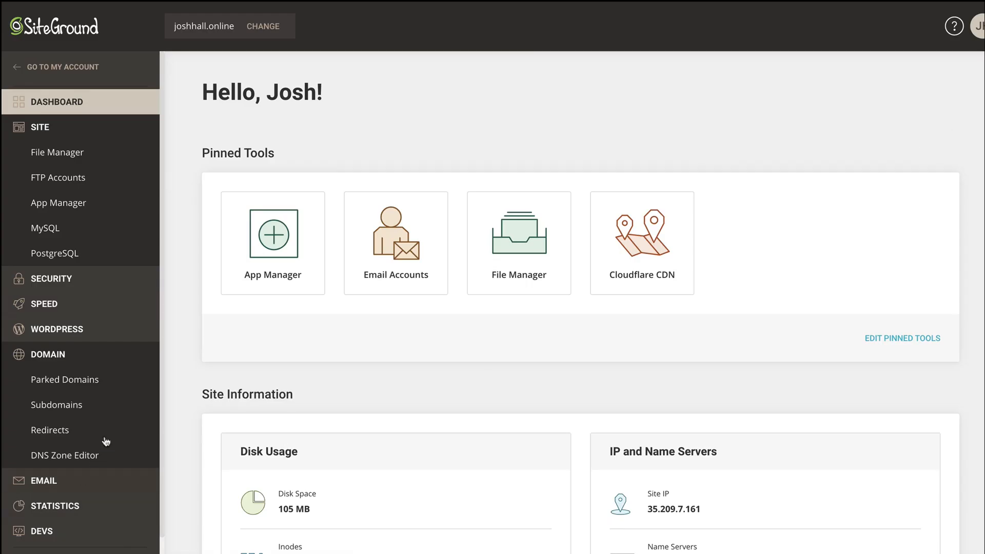
mouse_move(15, 45)
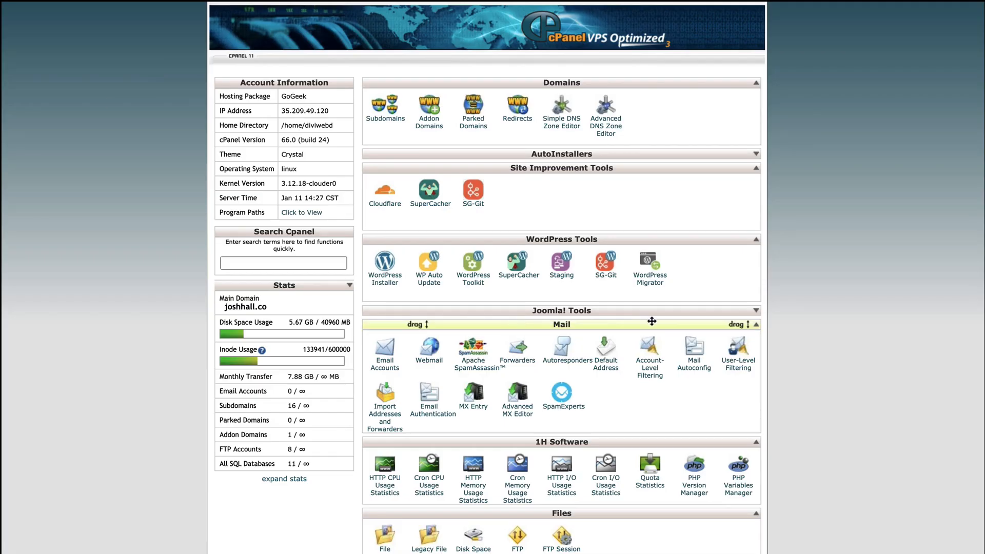
mouse_move(806, 131)
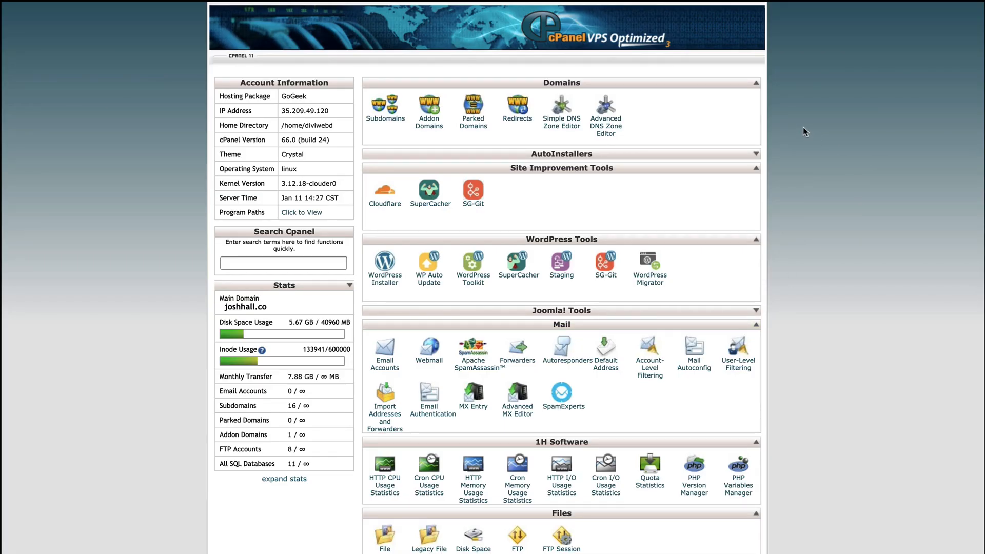
mouse_move(802, 129)
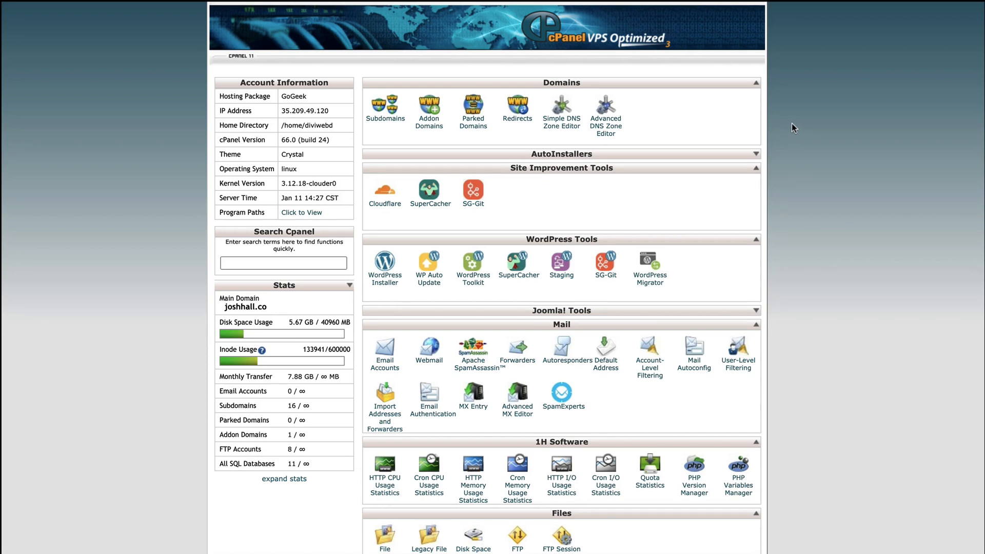
mouse_move(377, 129)
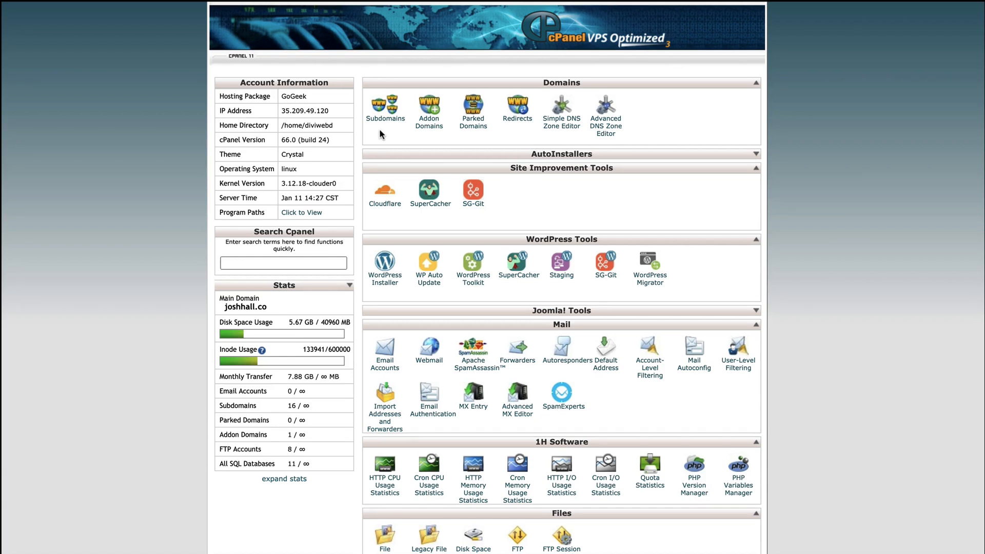
mouse_move(437, 320)
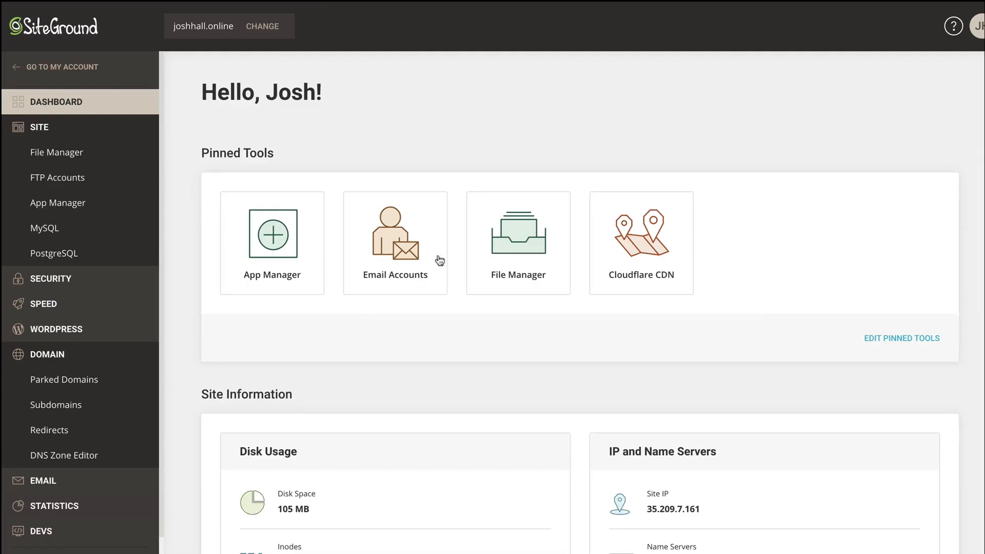
mouse_move(320, 181)
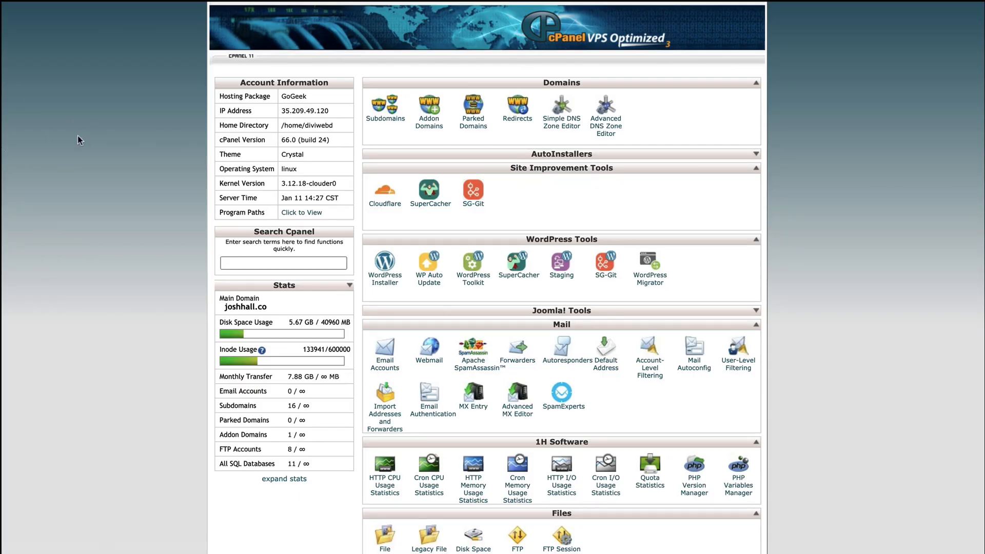
mouse_move(565, 168)
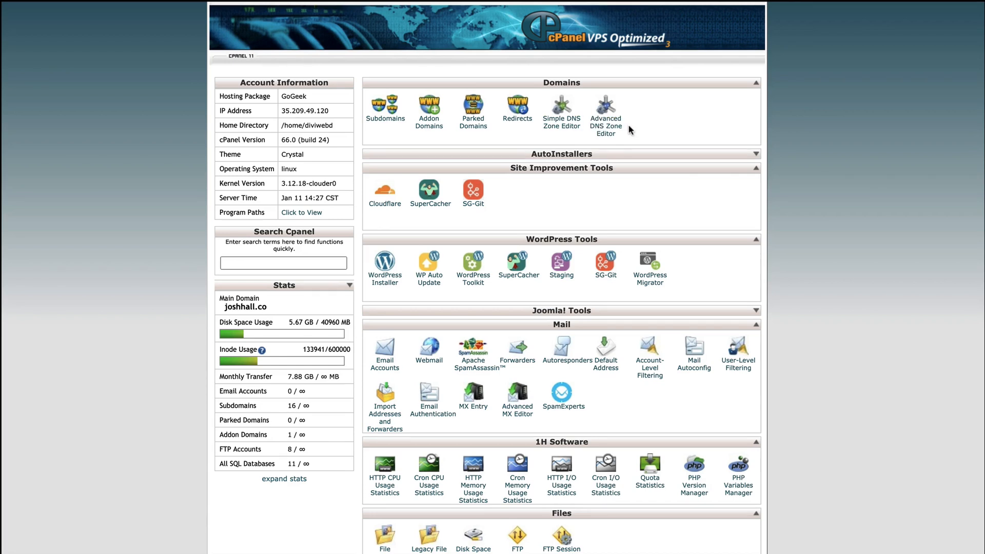
mouse_move(467, 111)
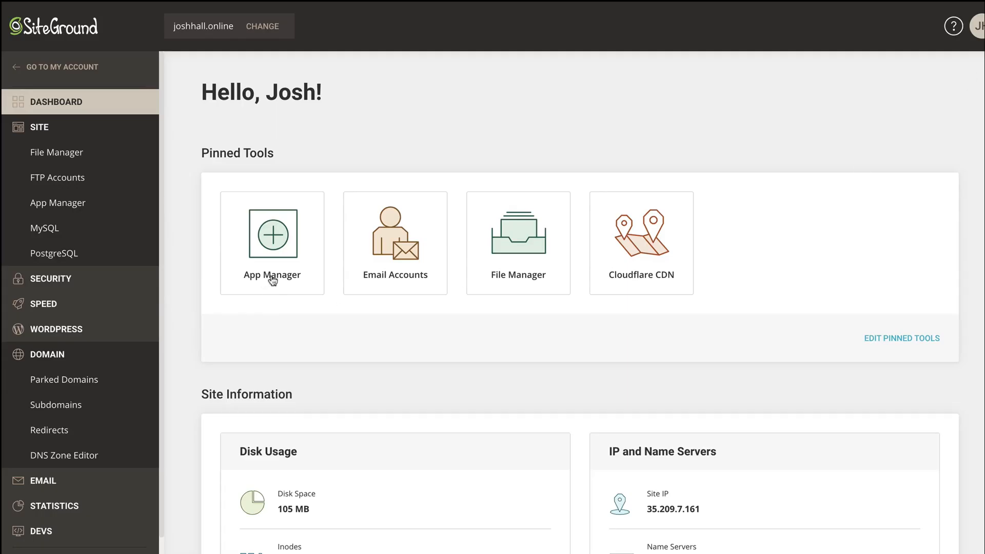
mouse_move(457, 374)
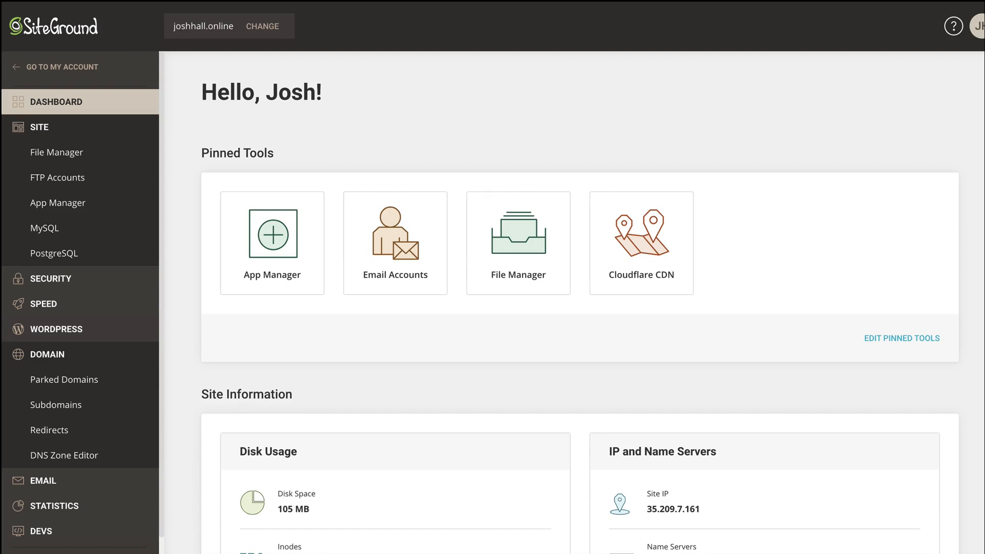
mouse_move(104, 238)
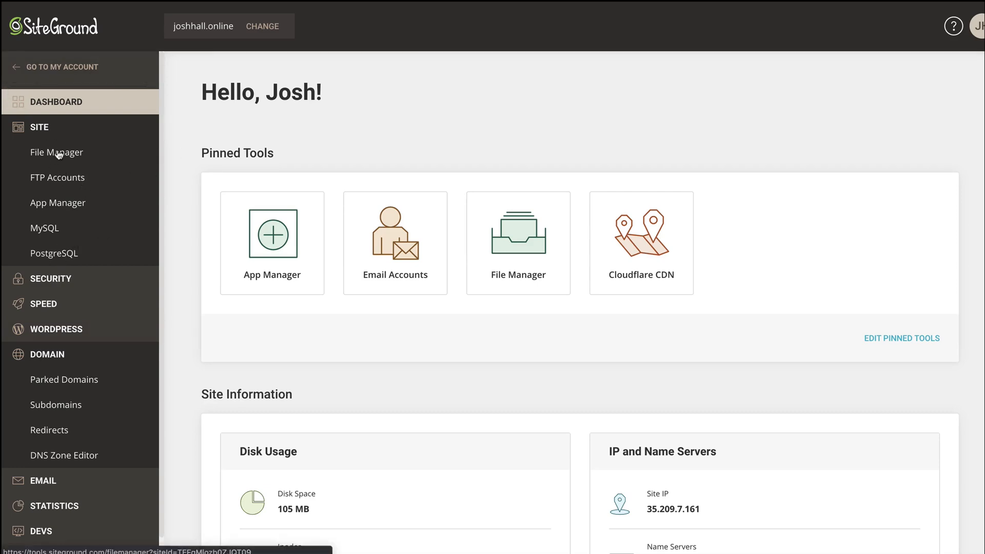
Step: Open File Manager and browse the WordPress files inside public_html
click(56, 152)
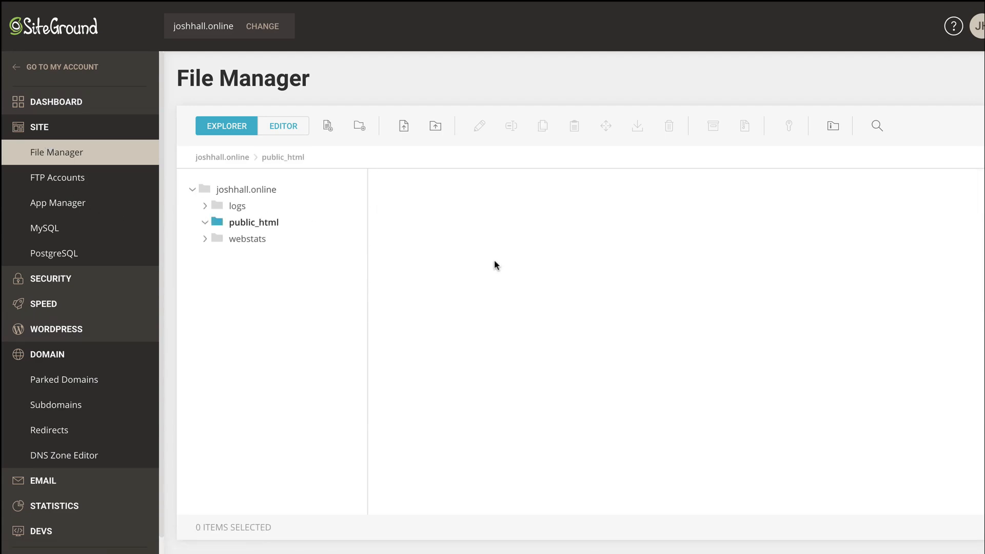
click(253, 221)
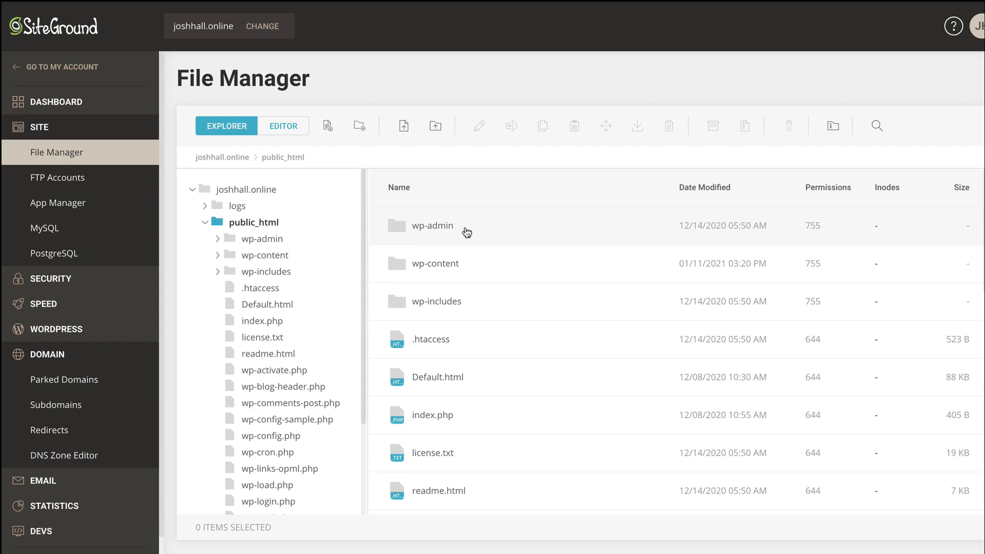
scroll(down, 3)
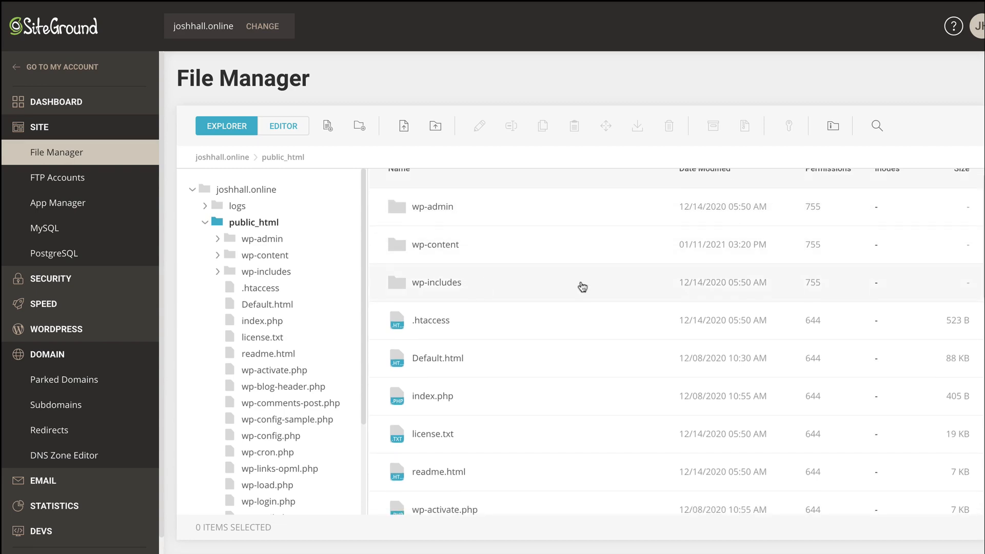
scroll(down, 3)
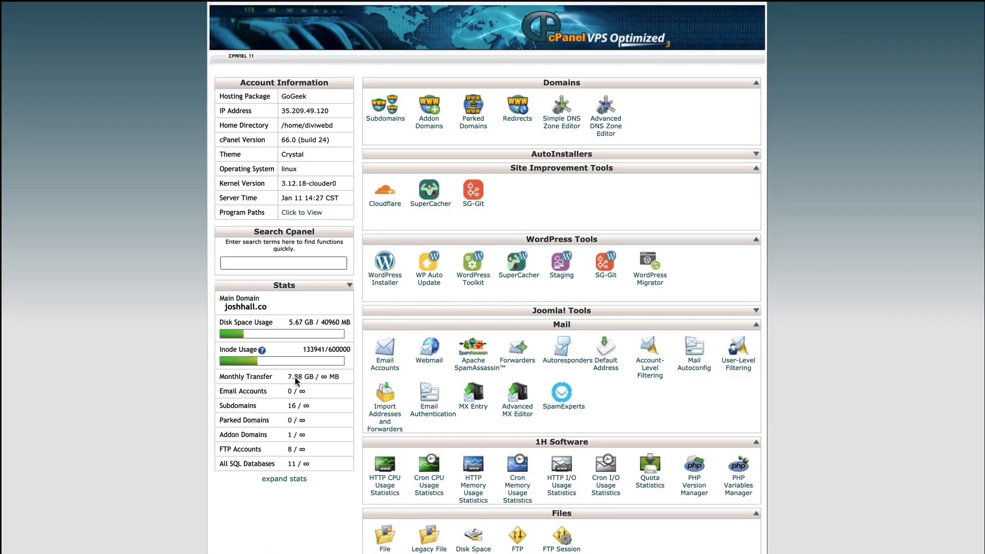
scroll(down, 3)
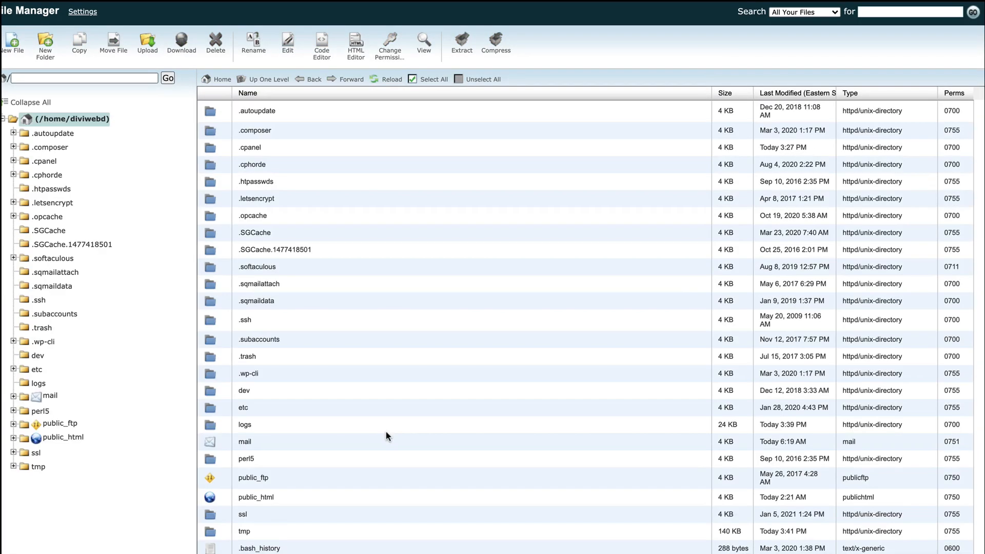
scroll(down, 3)
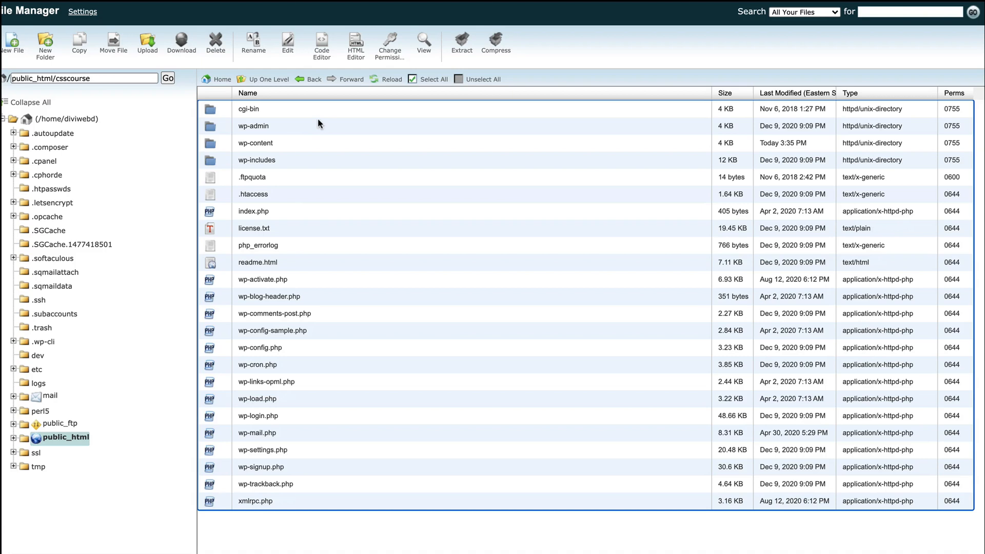
mouse_move(275, 135)
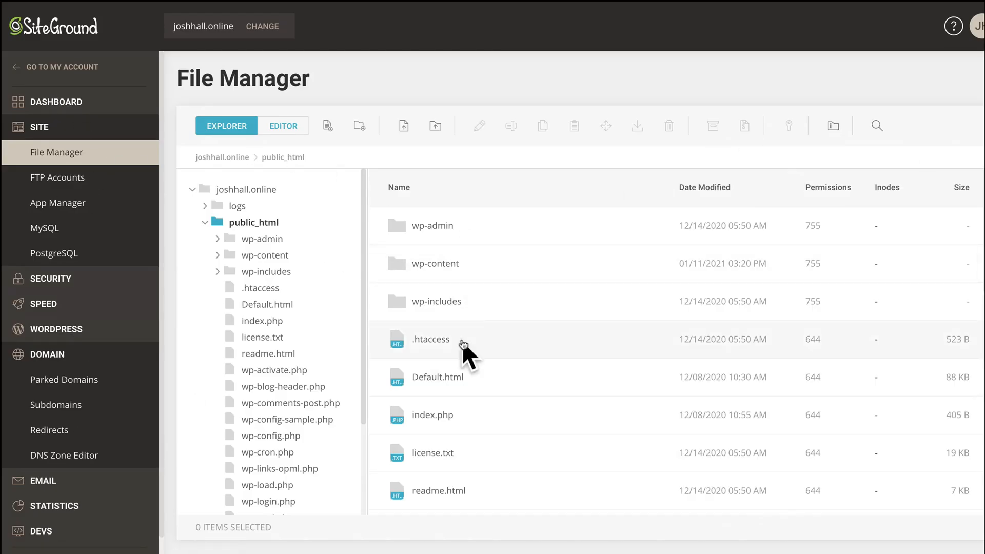
mouse_move(113, 253)
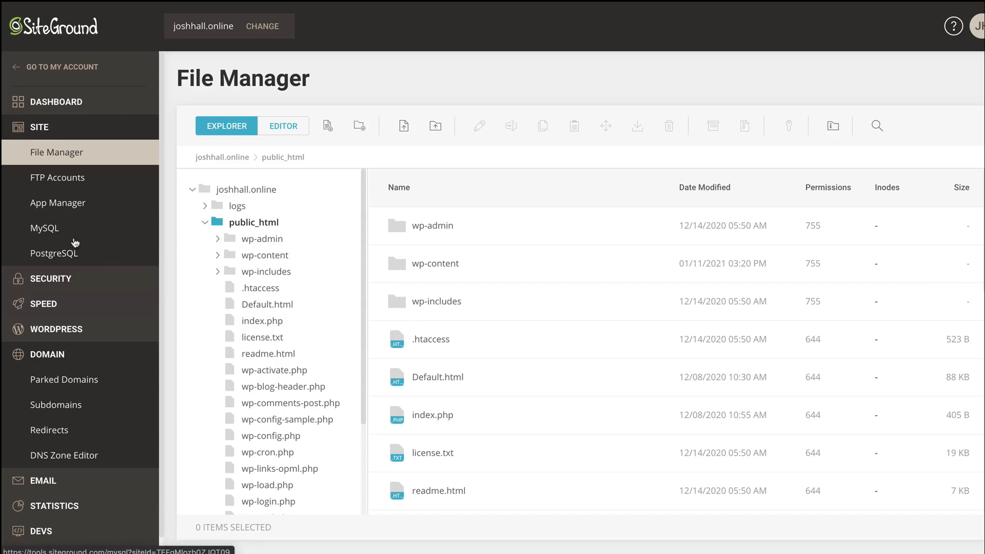
Step: Create a new database in MySQL Manager and view the phpMyAdmin access section
click(44, 227)
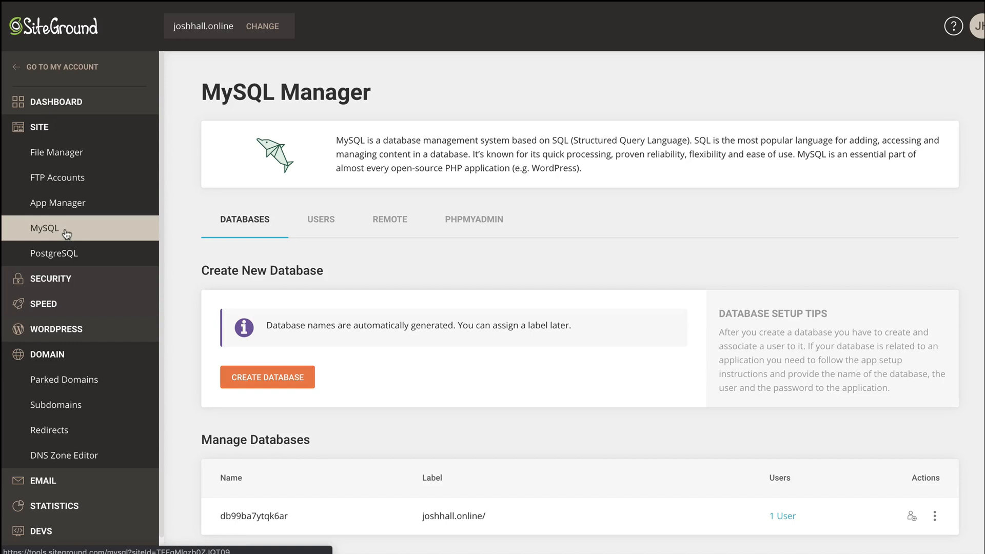
click(267, 377)
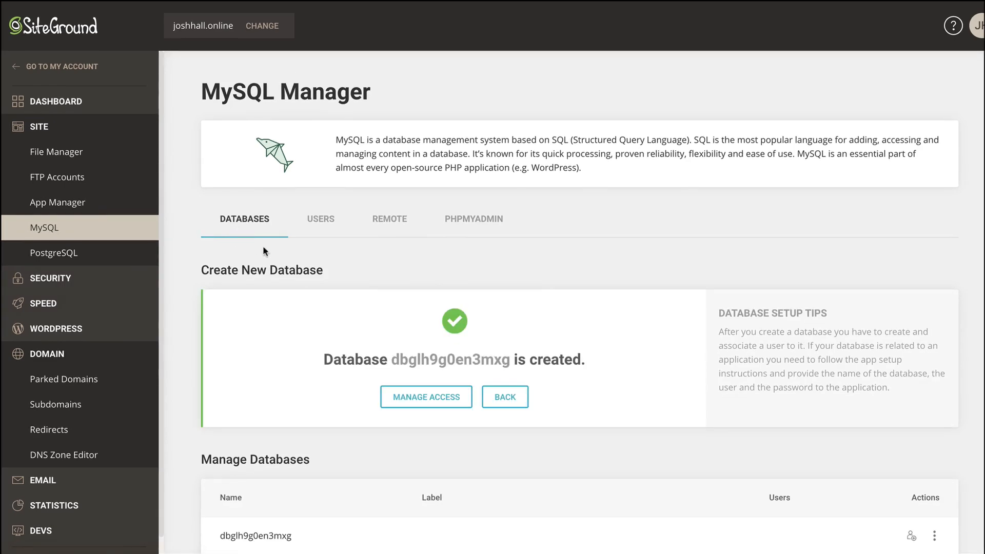
click(473, 219)
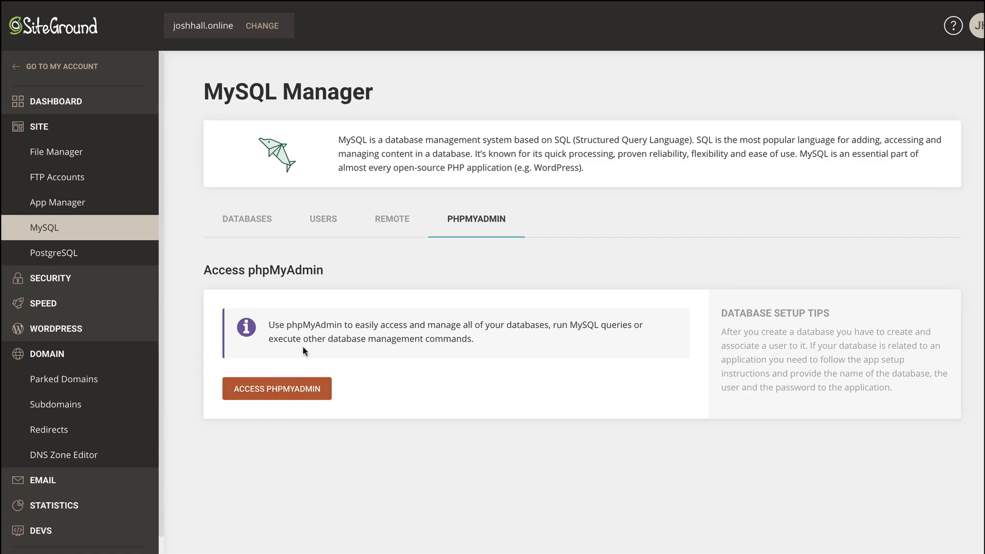
click(277, 388)
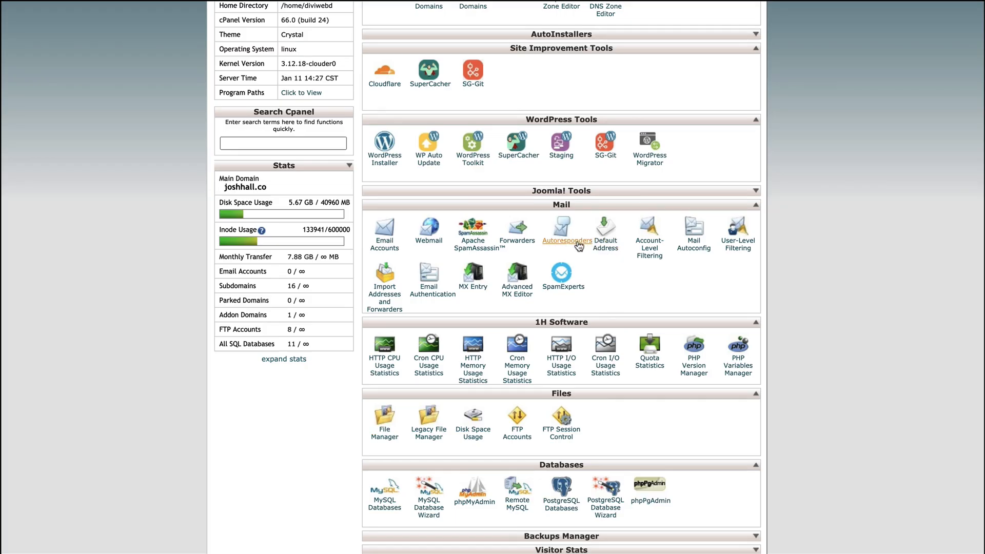
click(565, 240)
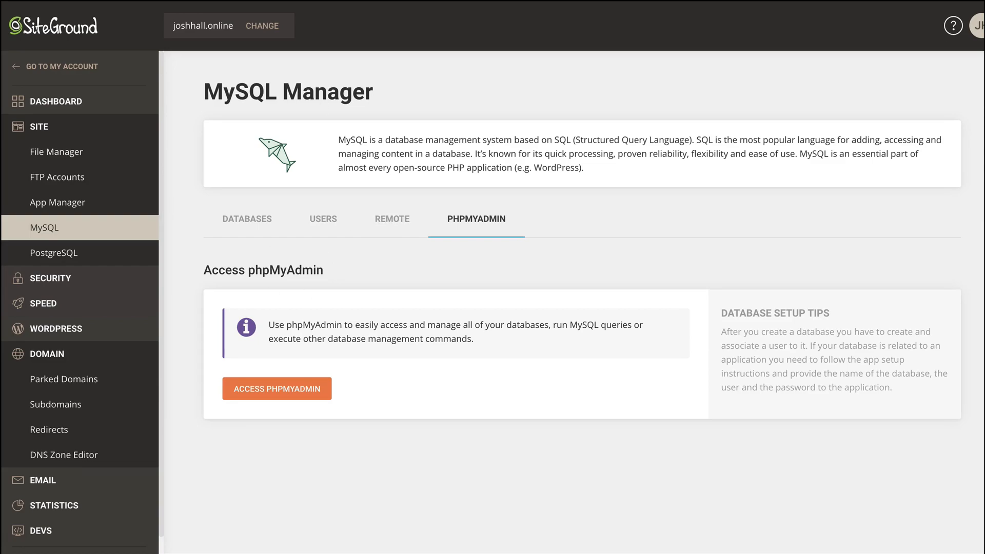
click(277, 388)
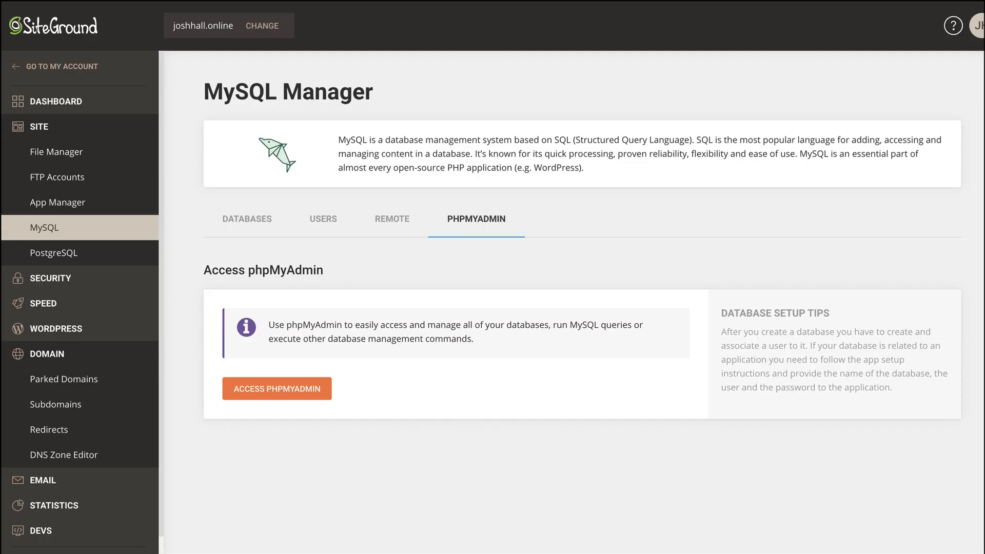
mouse_move(98, 134)
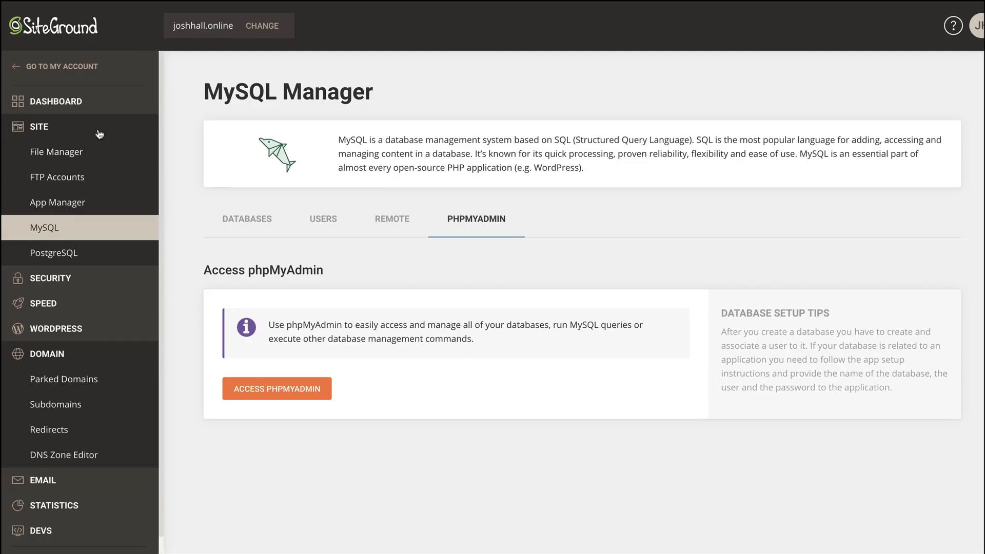
click(46, 353)
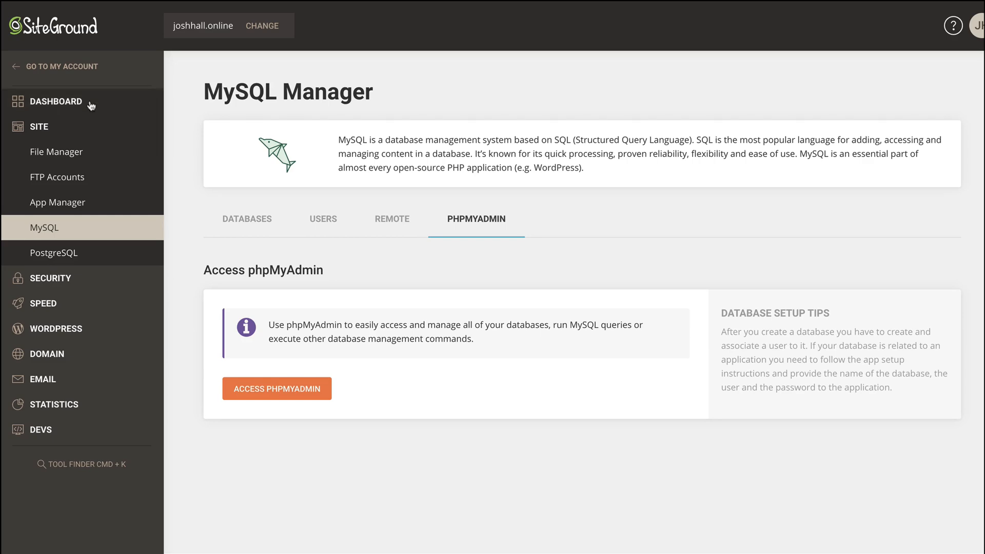
click(57, 101)
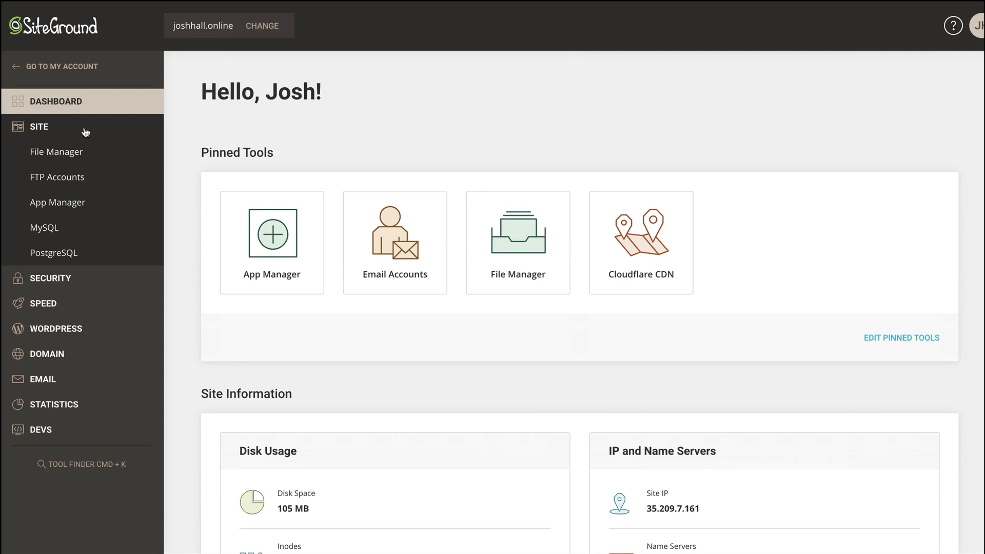
mouse_move(101, 156)
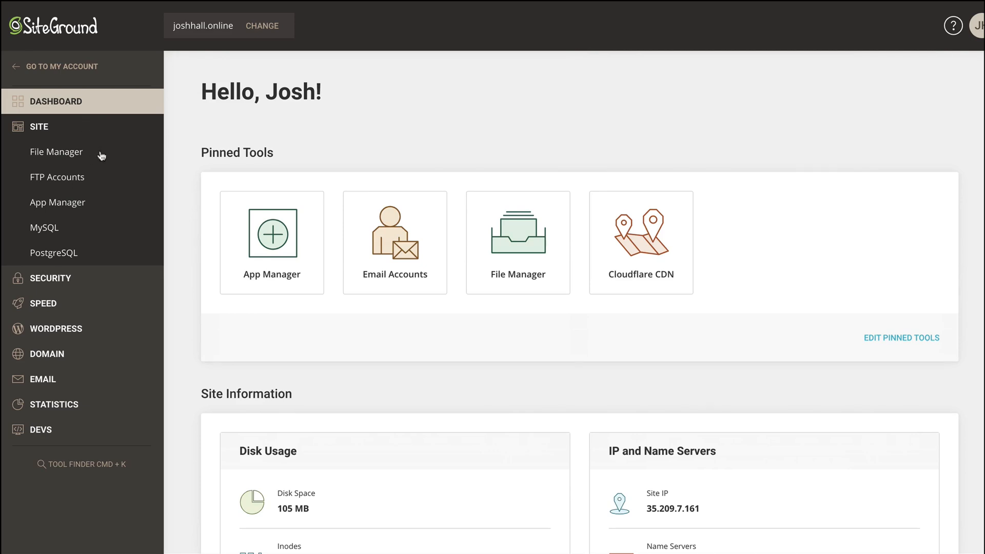
click(57, 176)
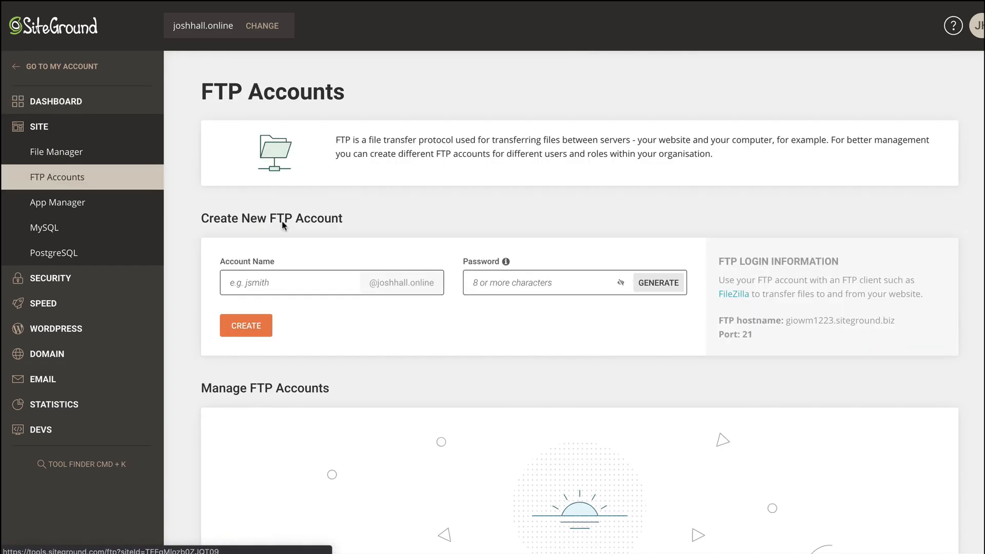
mouse_move(111, 238)
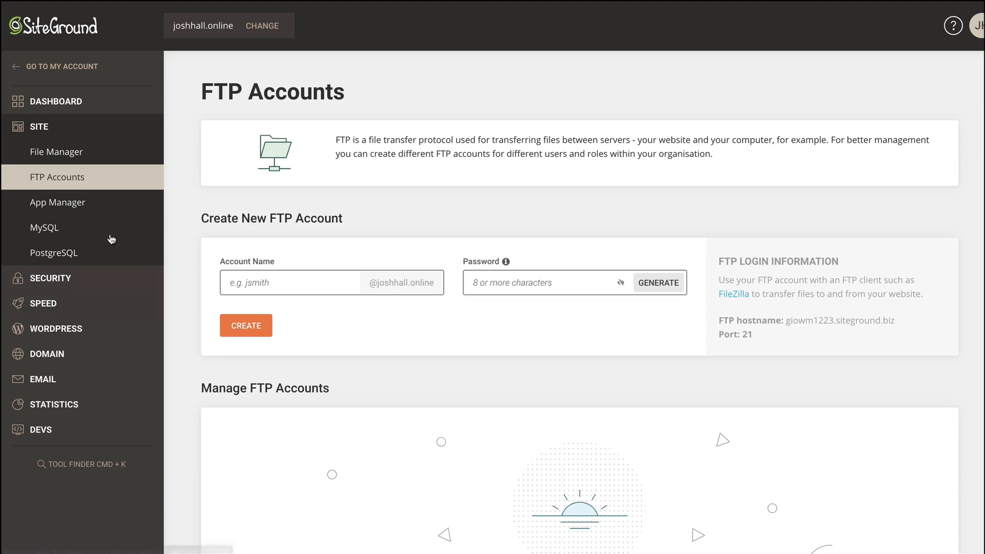
click(44, 227)
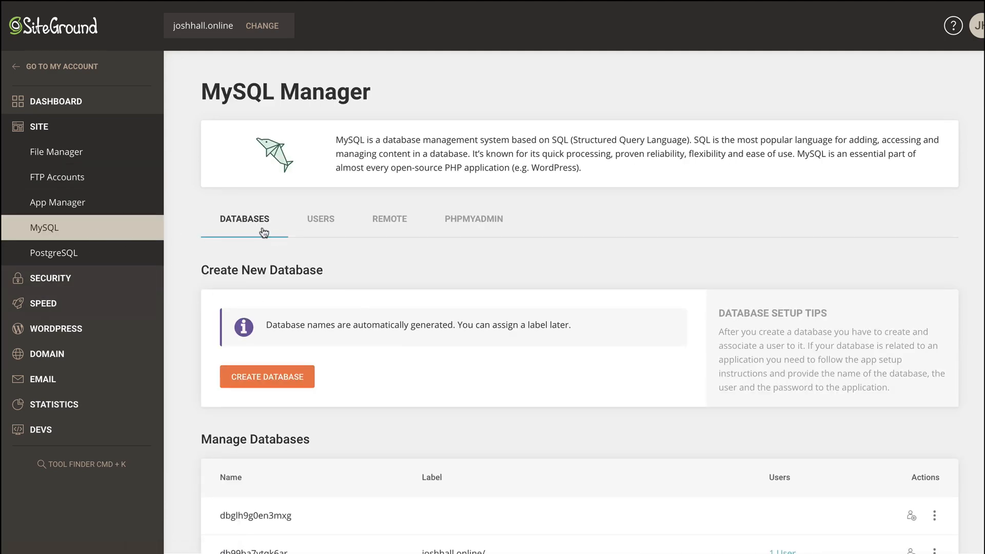
click(319, 219)
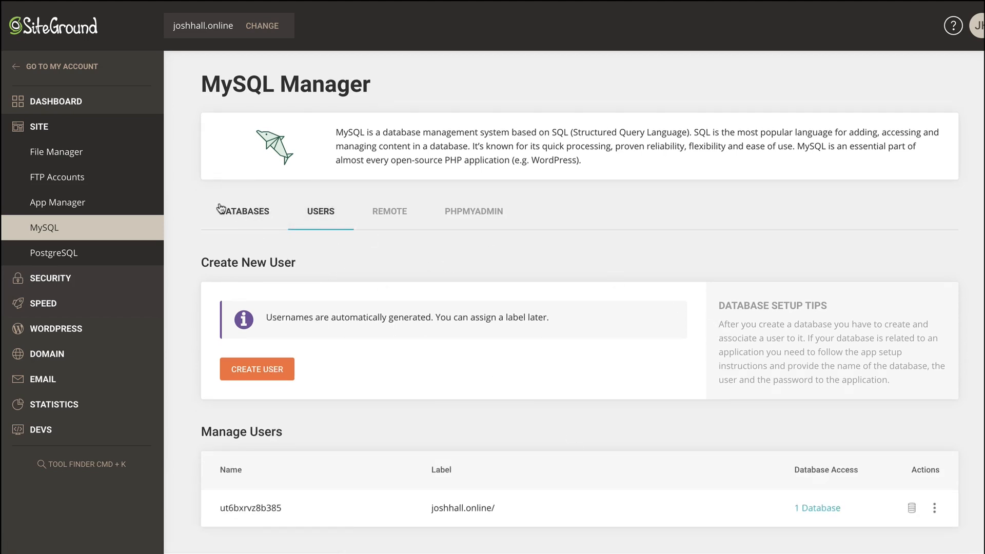
click(473, 210)
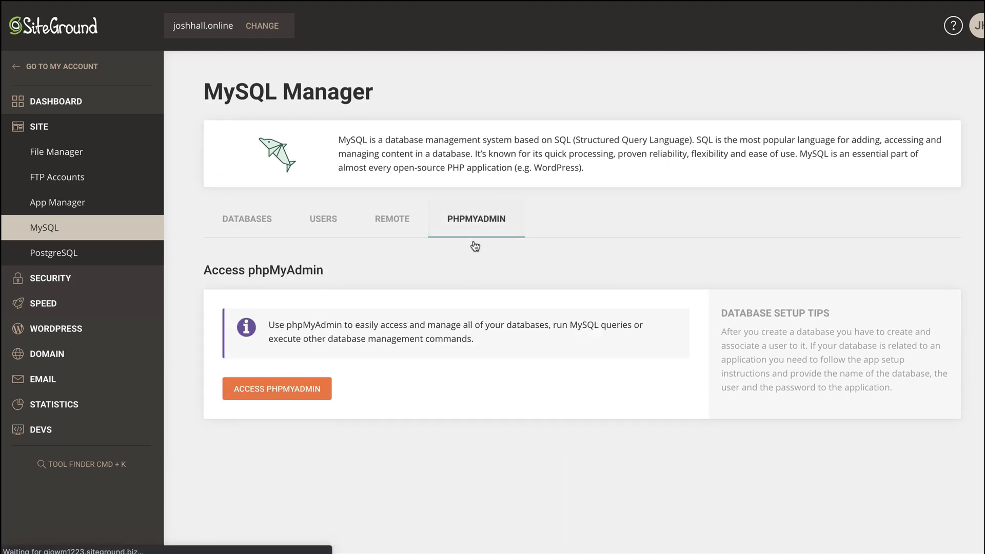
mouse_move(357, 365)
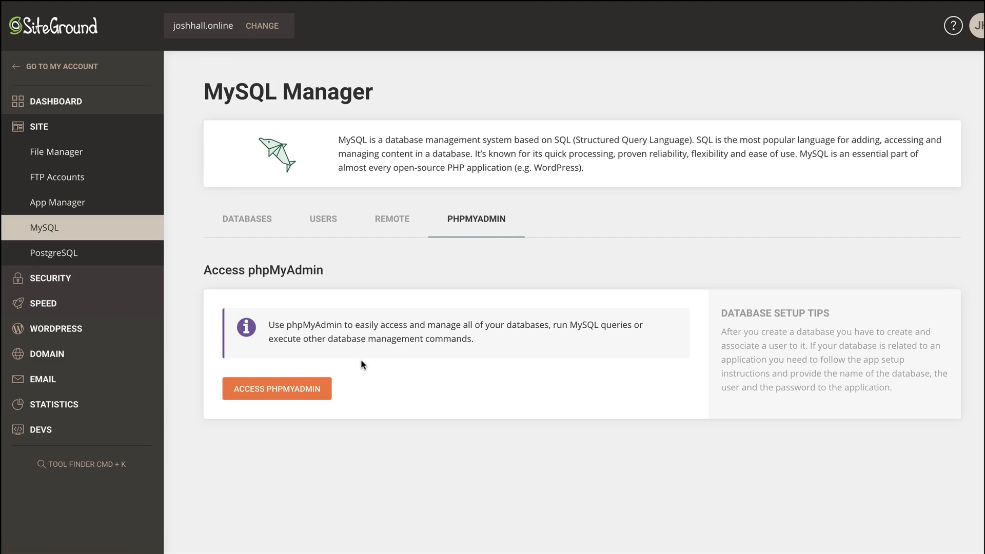
mouse_move(137, 265)
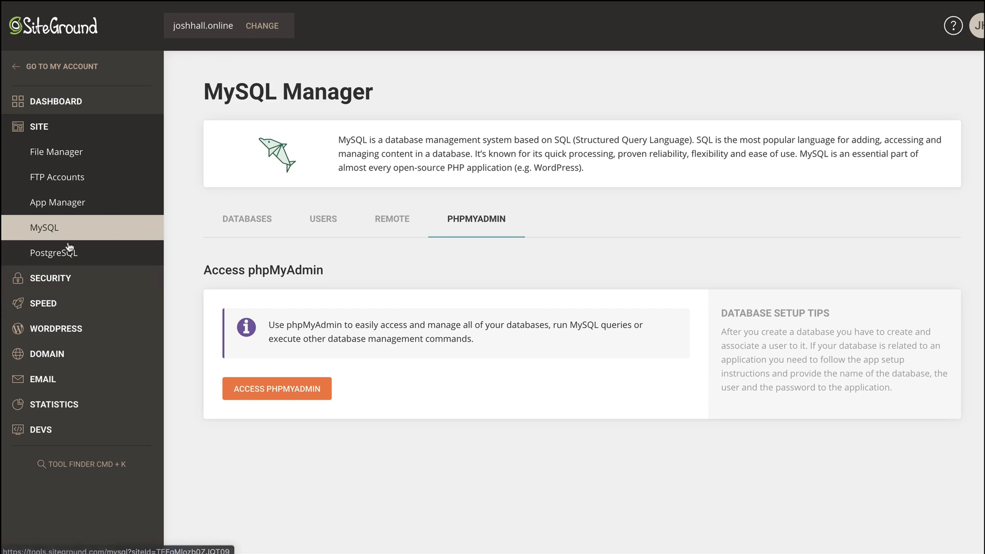
click(277, 388)
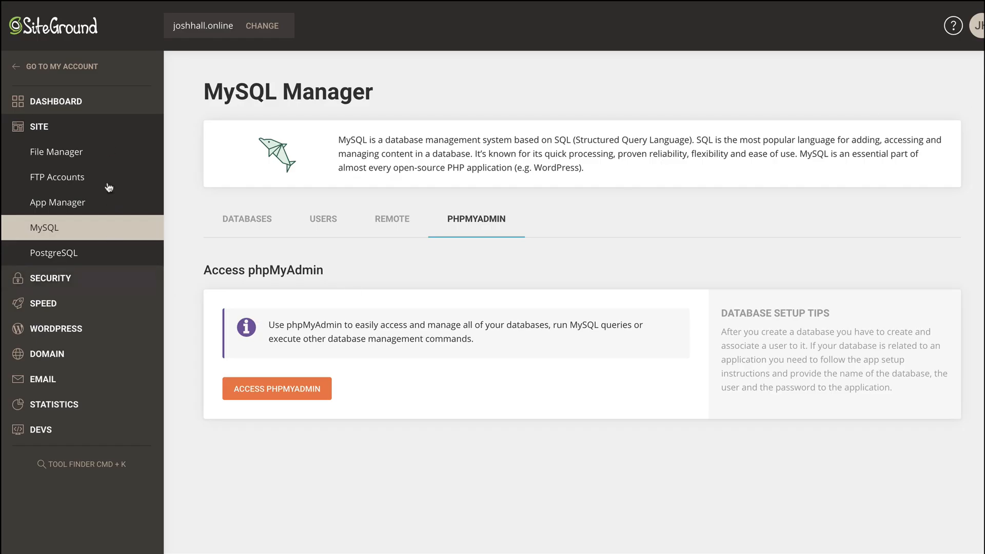
Step: View Backups and SSL Manager under Security, then collapse the Site group
click(51, 278)
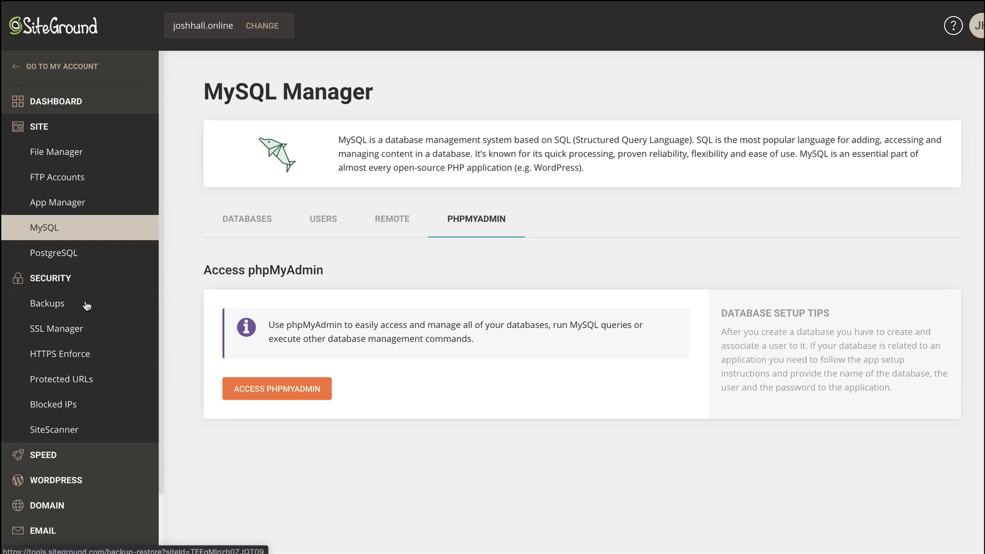
click(47, 303)
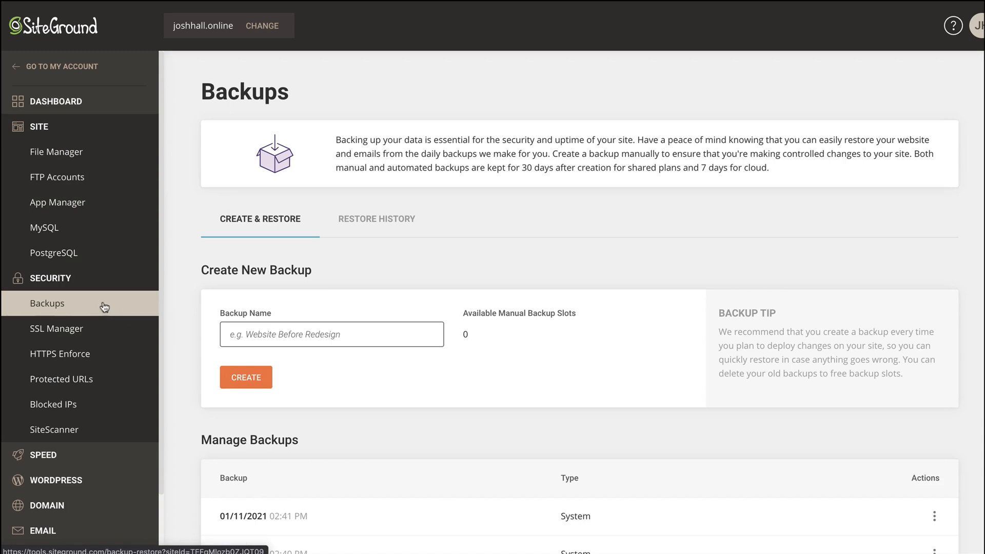
click(56, 328)
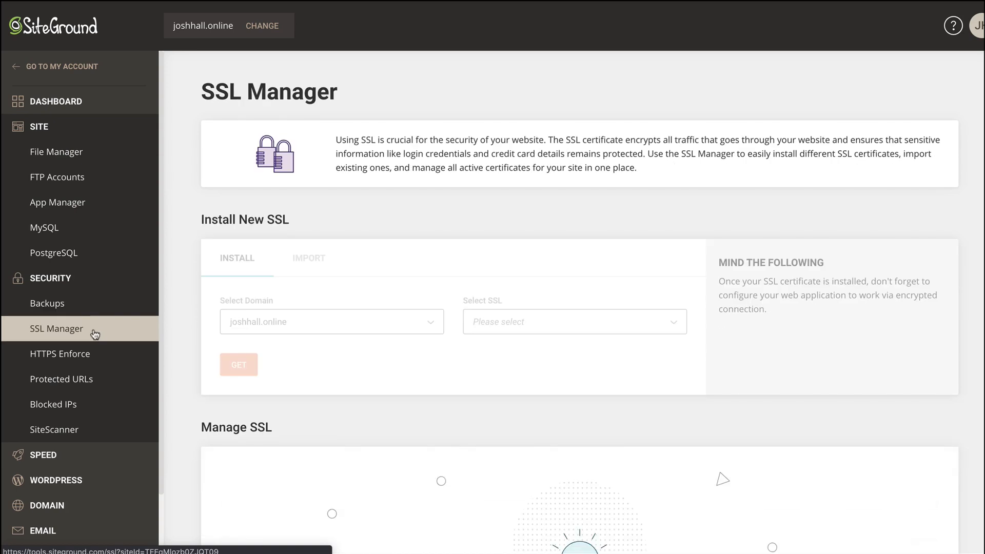
scroll(down, 3)
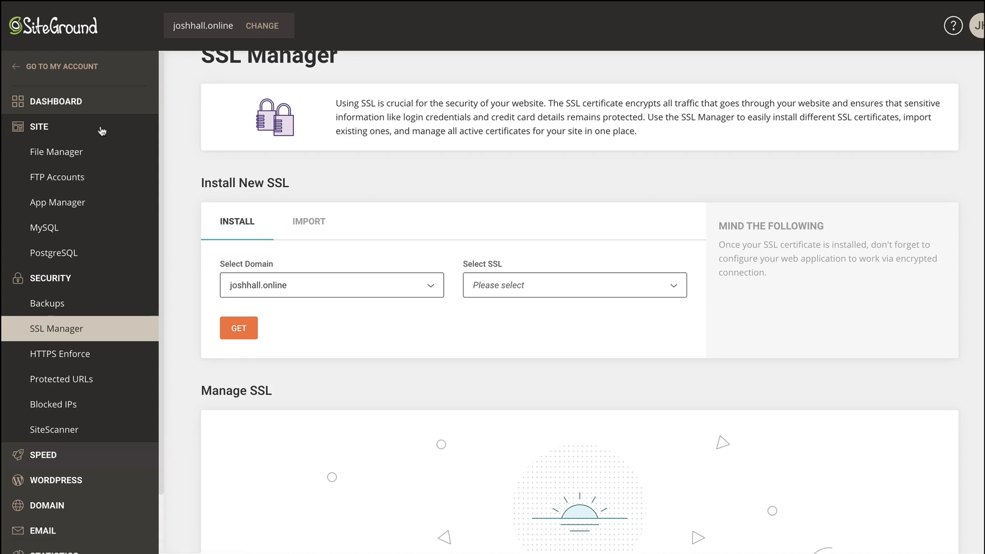
click(39, 126)
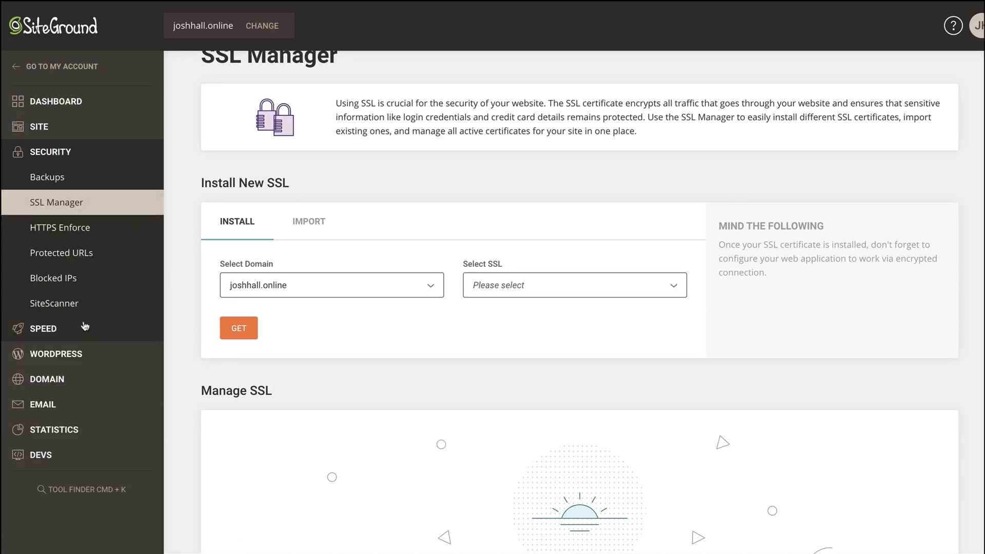
Step: Visit SuperCacher and Install & Manage WordPress, then open the Staging Copies page
click(46, 354)
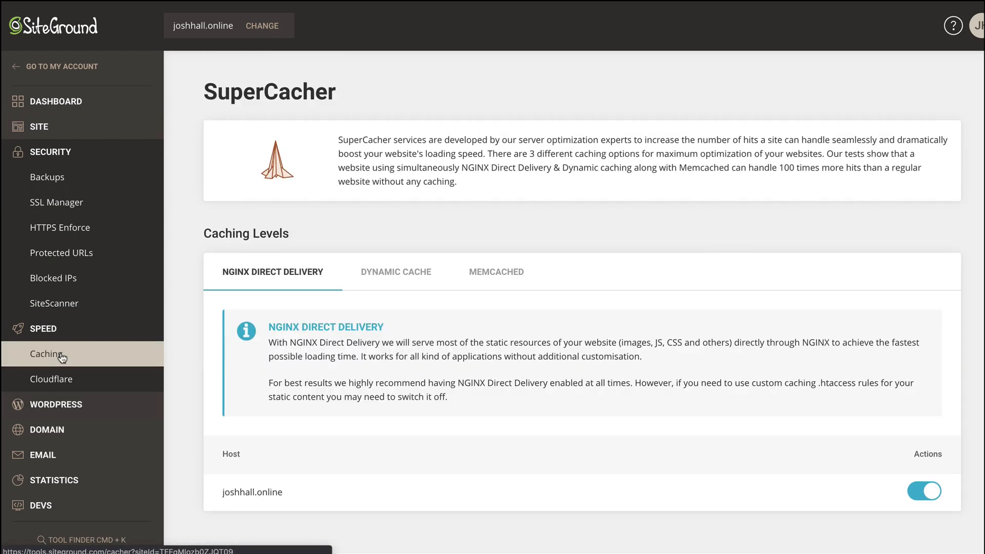
mouse_move(169, 364)
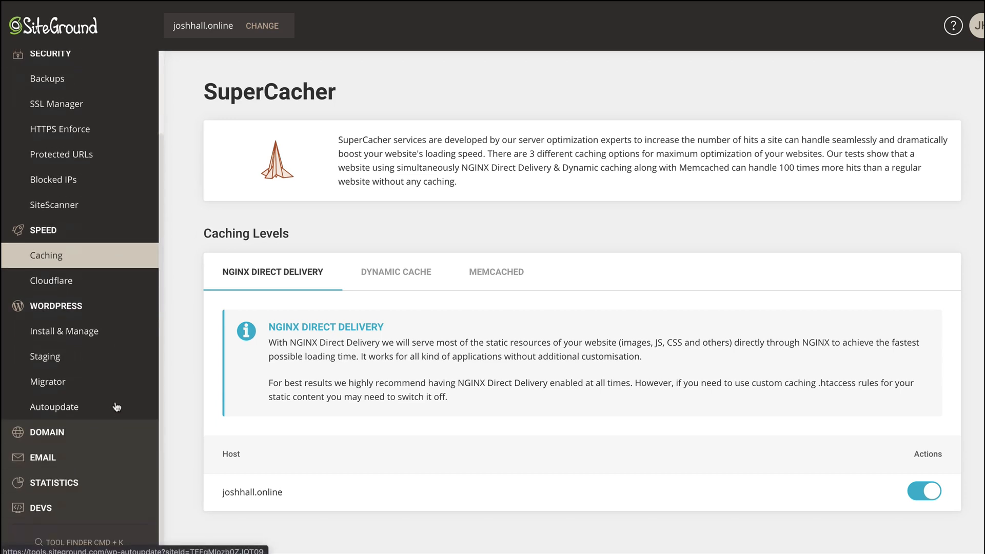
mouse_move(110, 367)
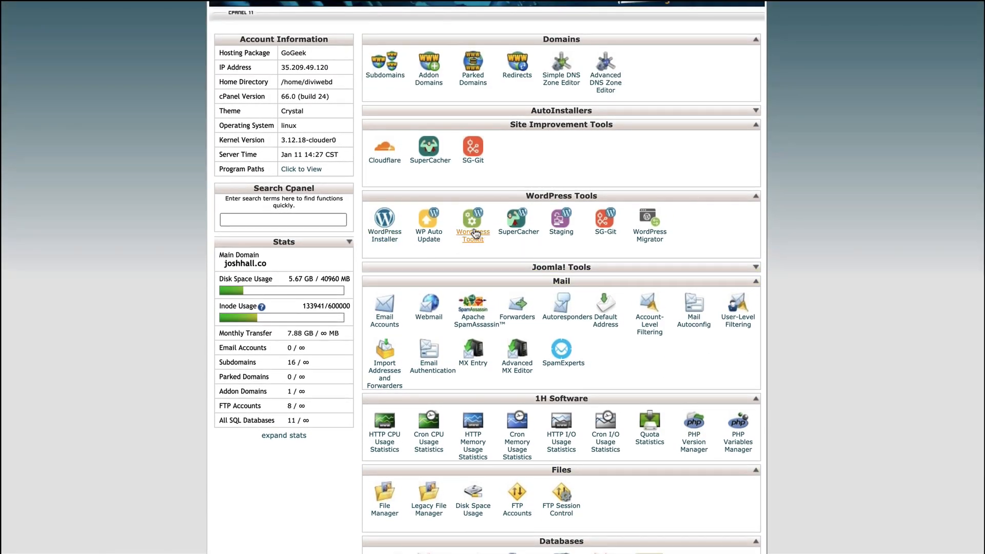
click(430, 149)
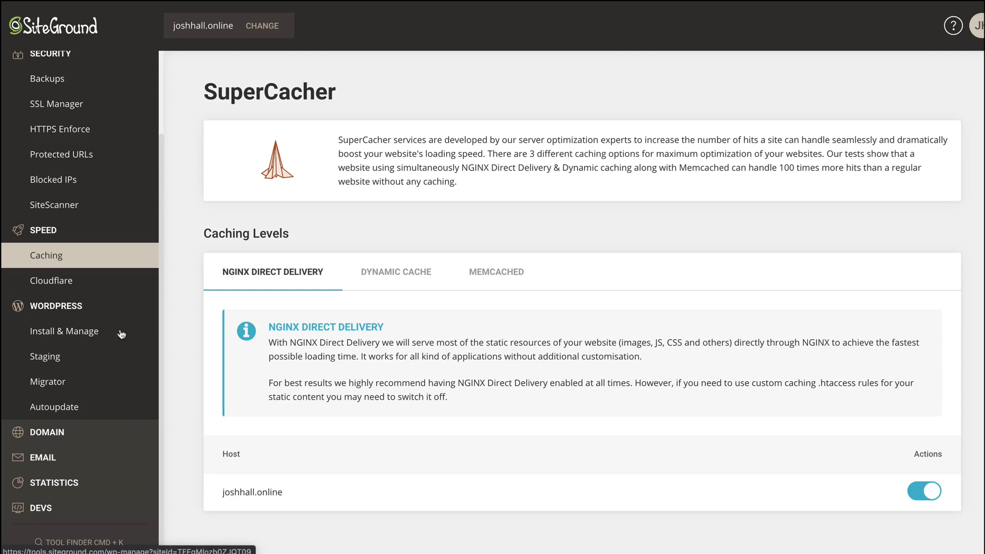
click(65, 330)
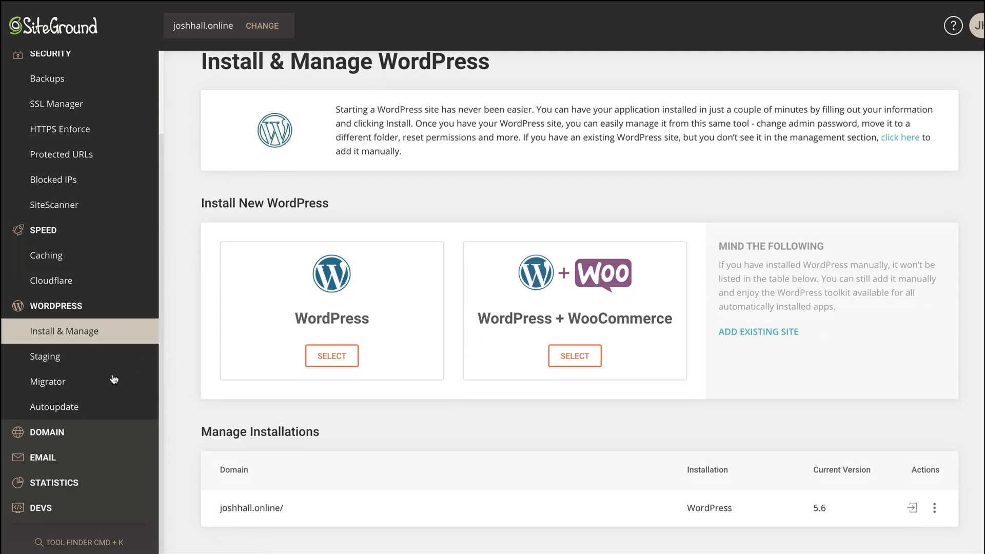
click(44, 356)
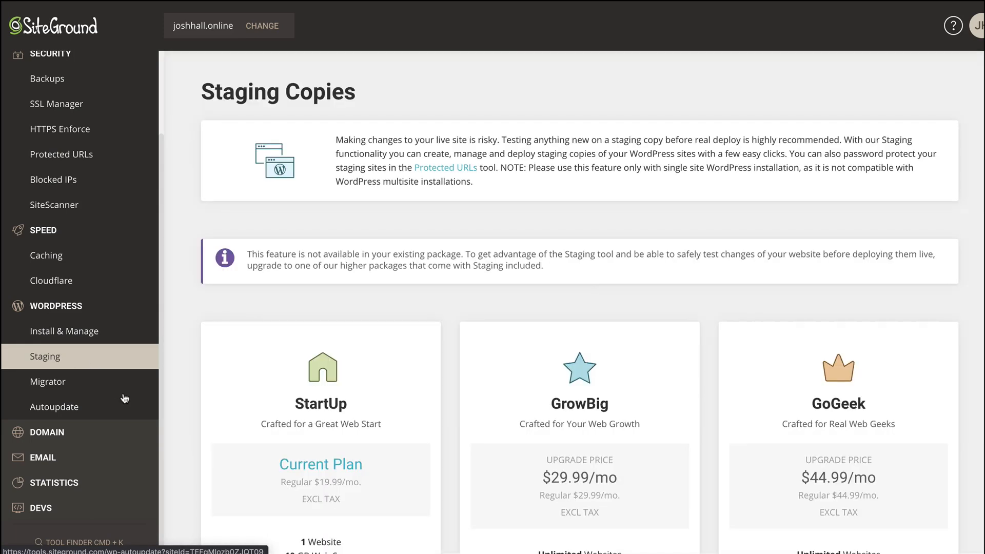
mouse_move(93, 436)
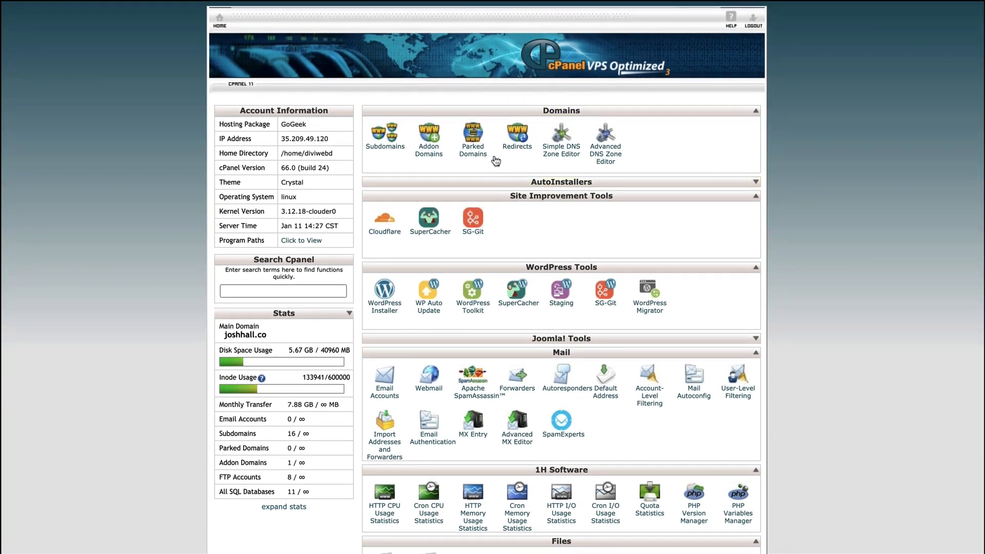
mouse_move(366, 162)
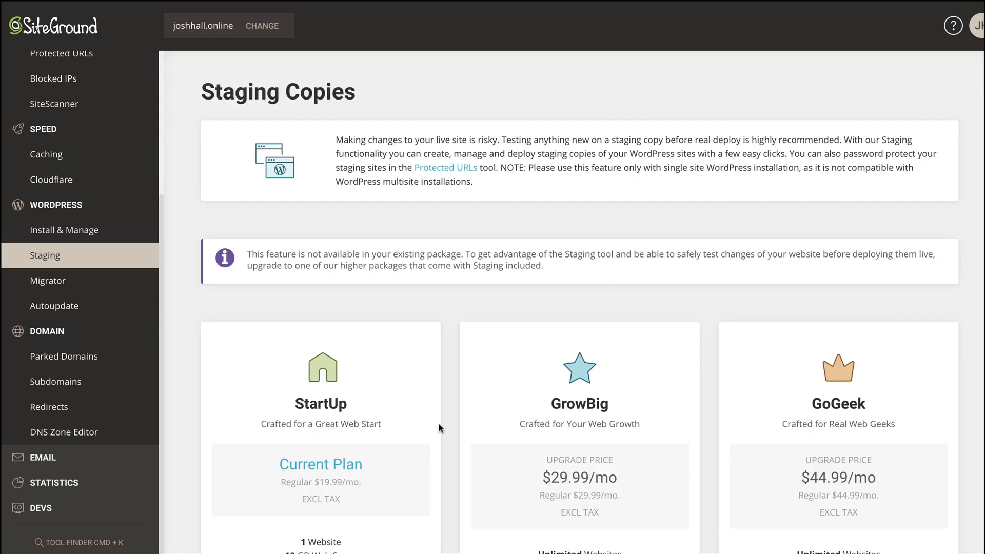
mouse_move(409, 353)
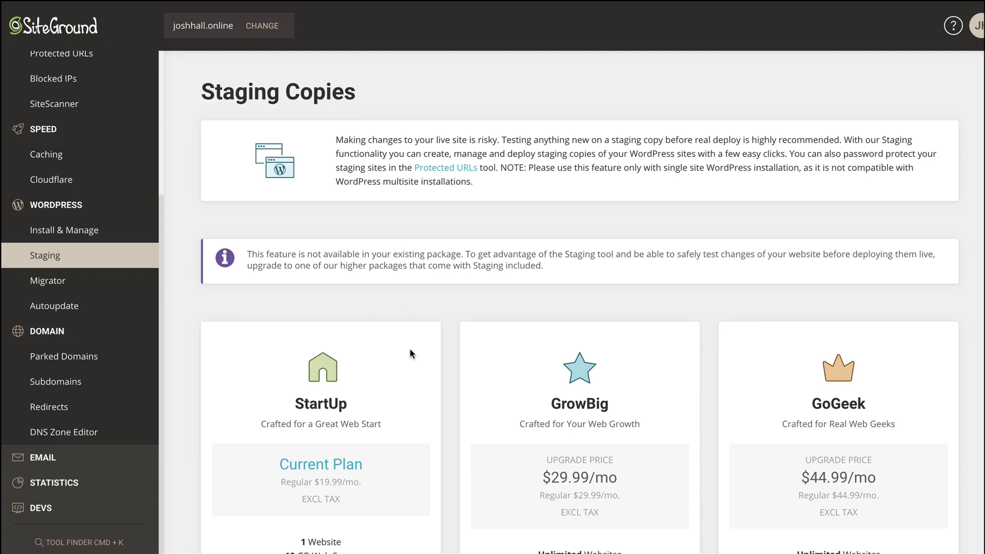
mouse_move(88, 360)
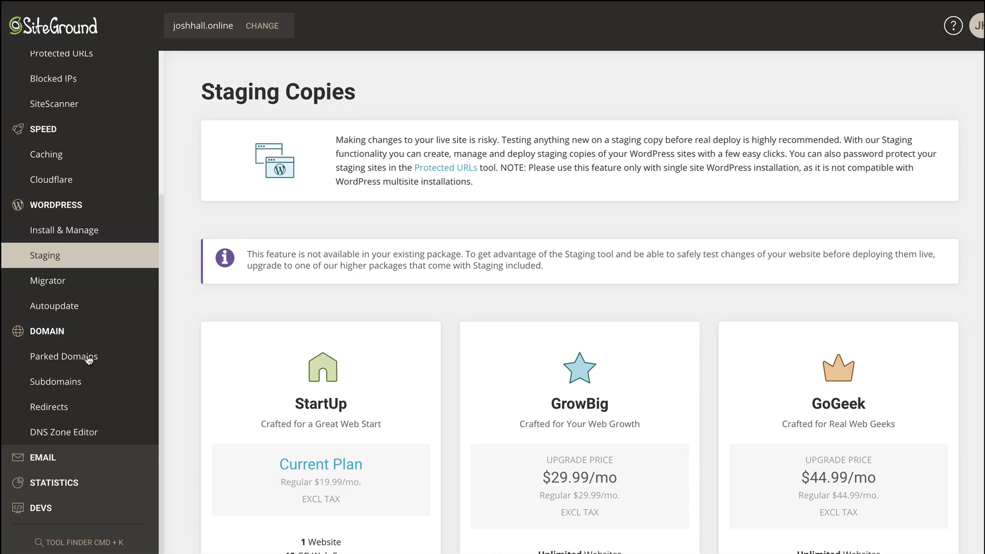
mouse_move(64, 431)
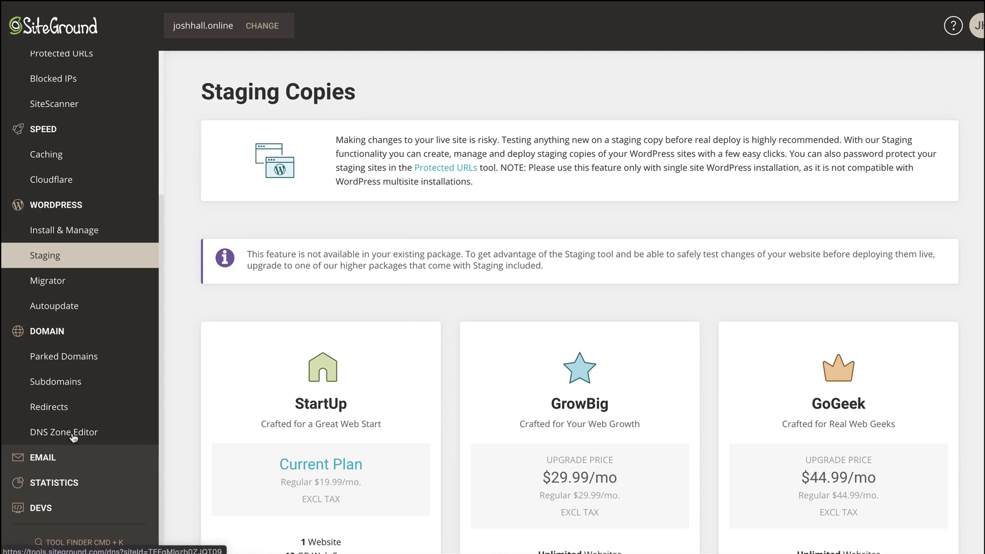
Step: Open the DNS Zone Editor for joshhall.online and show the MX record form
click(63, 431)
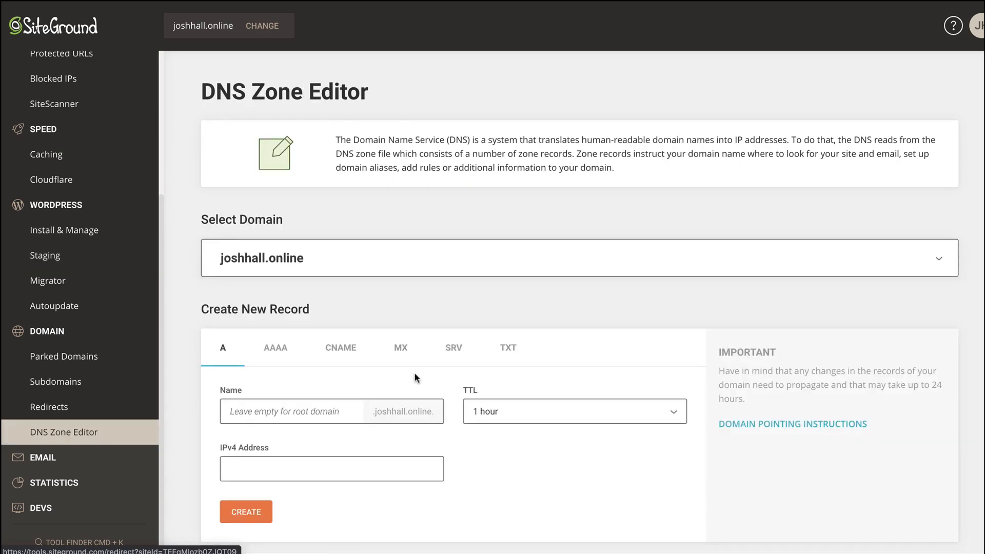
scroll(down, 3)
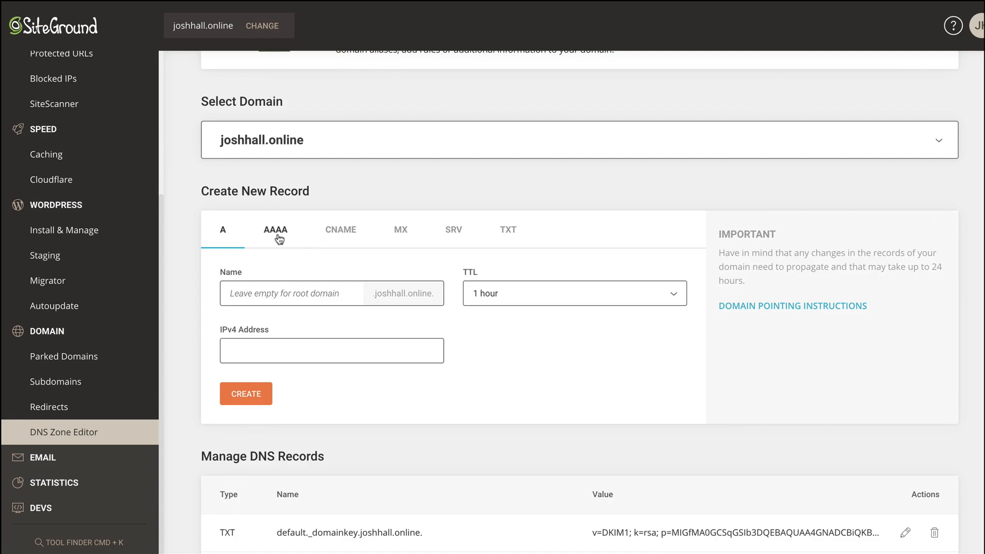
click(400, 229)
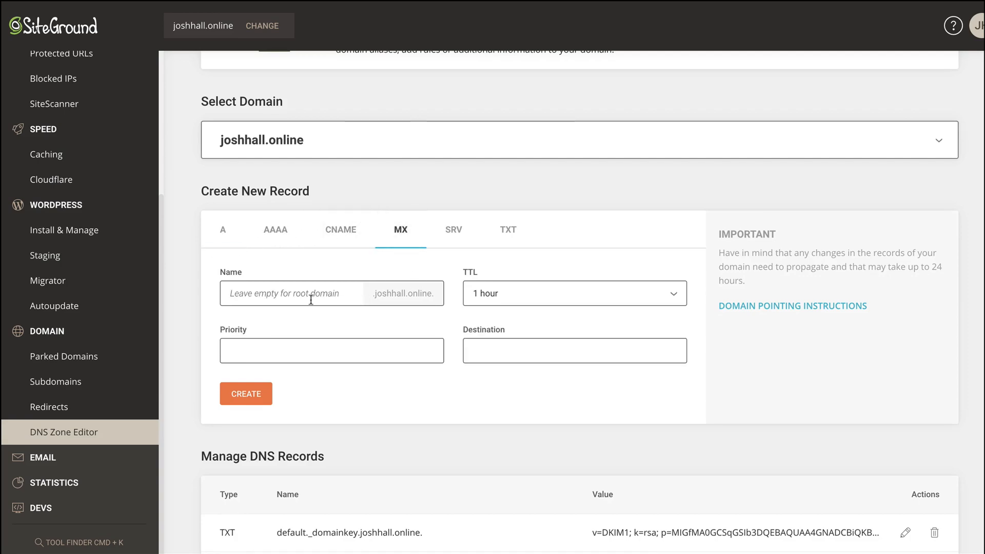
mouse_move(411, 314)
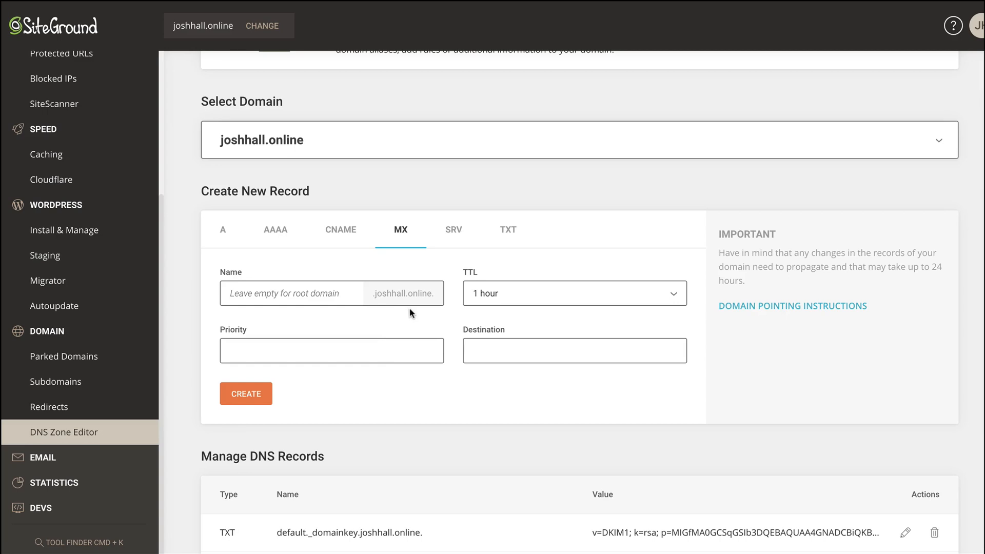
mouse_move(399, 310)
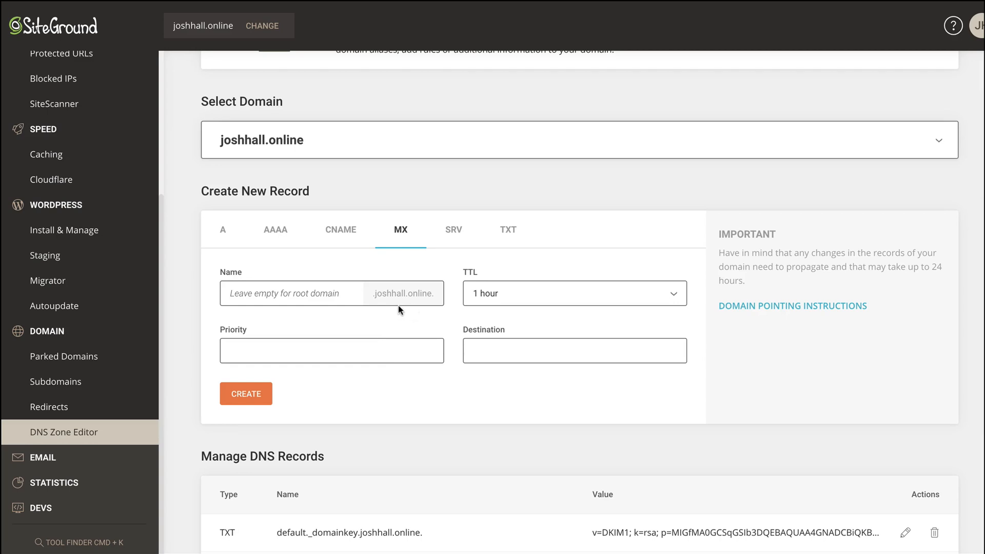
mouse_move(111, 334)
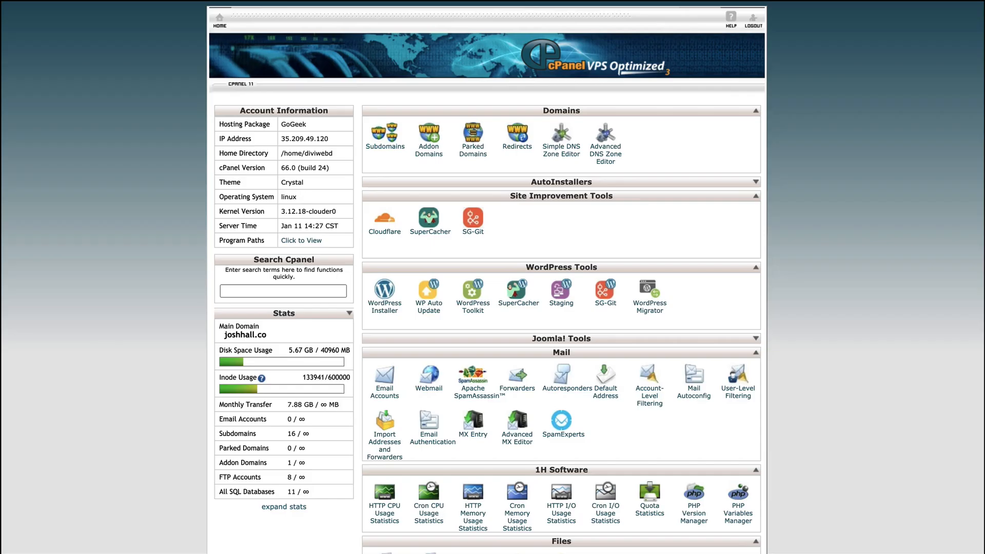
scroll(down, 3)
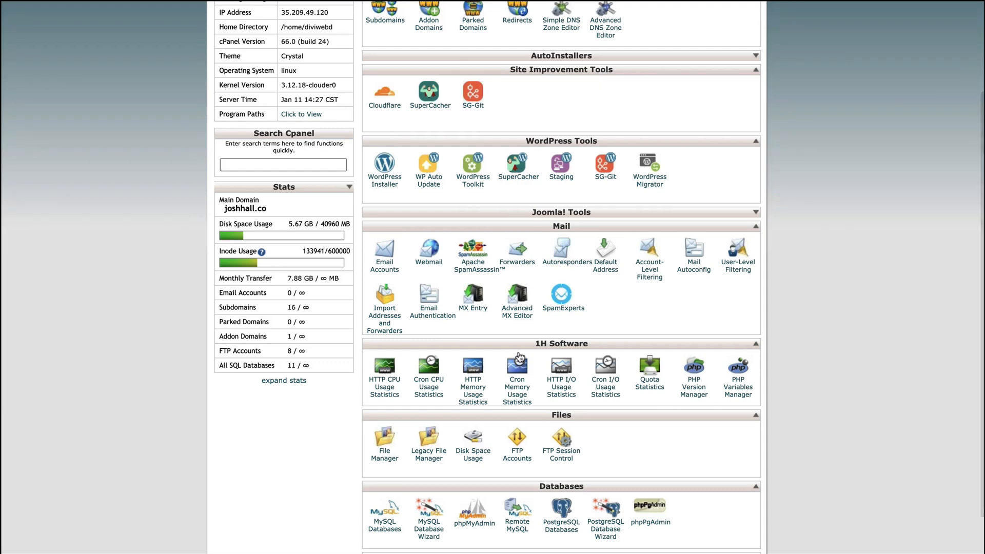
mouse_move(516, 262)
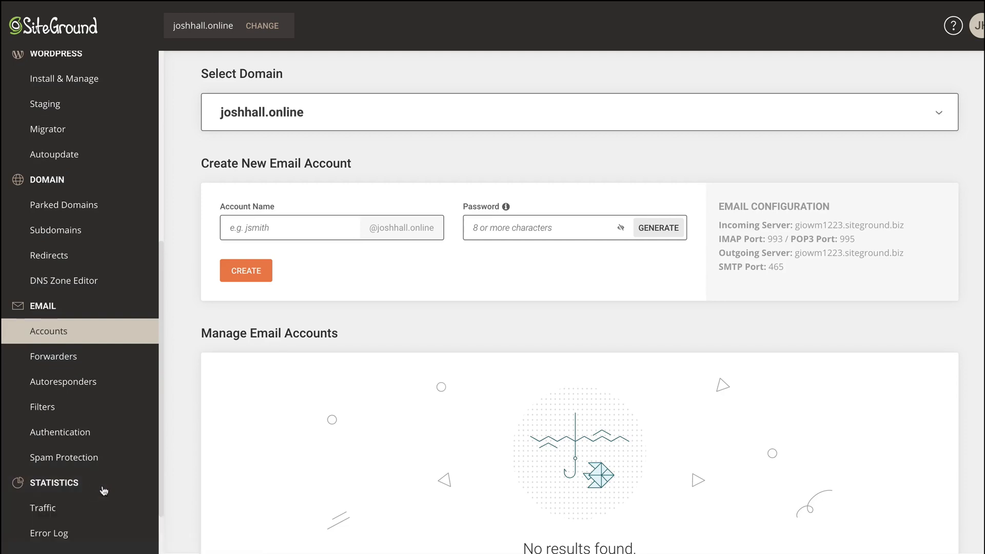
Step: Open PHP Manager under Devs and scroll to the PHP 7.3.26 version section
scroll(down, 3)
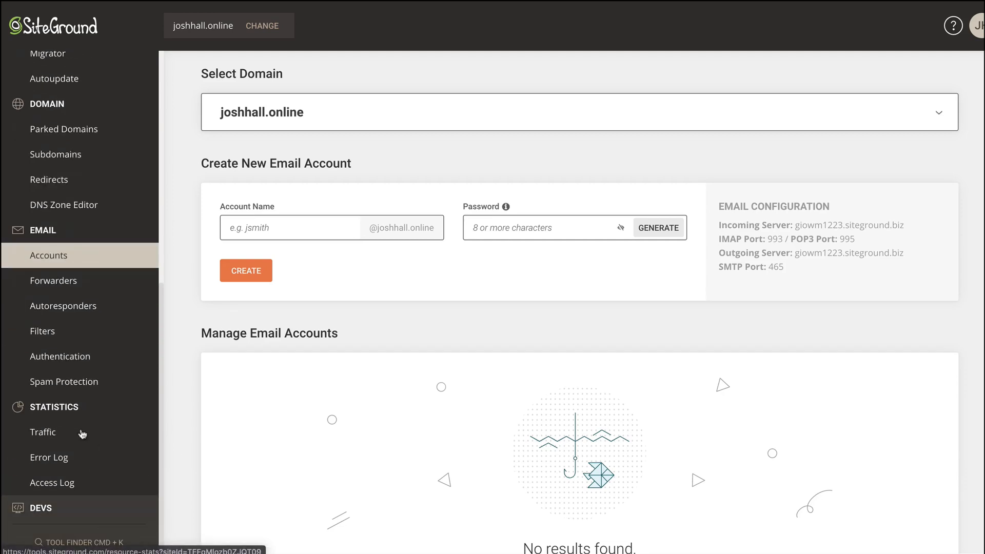
mouse_move(76, 507)
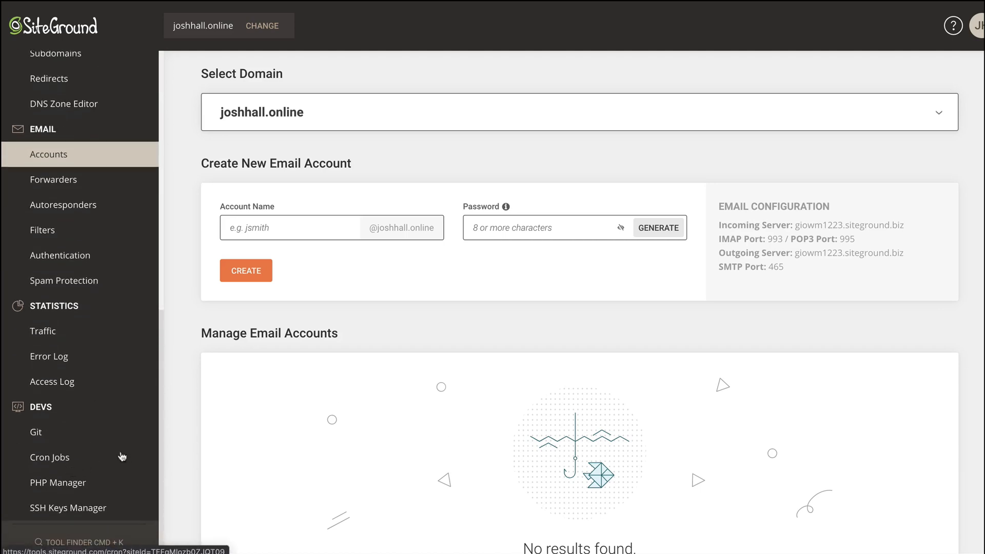
click(57, 482)
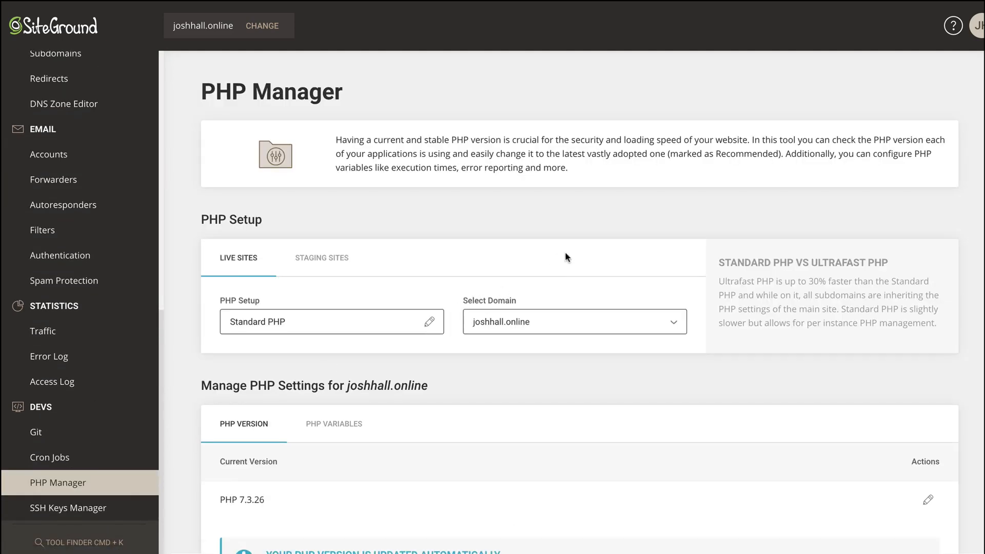
scroll(down, 3)
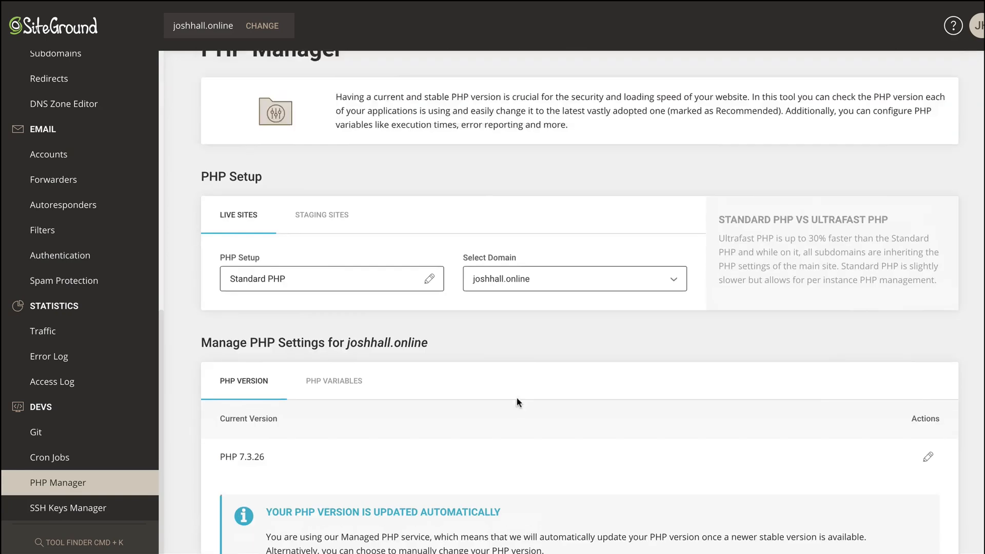
scroll(down, 3)
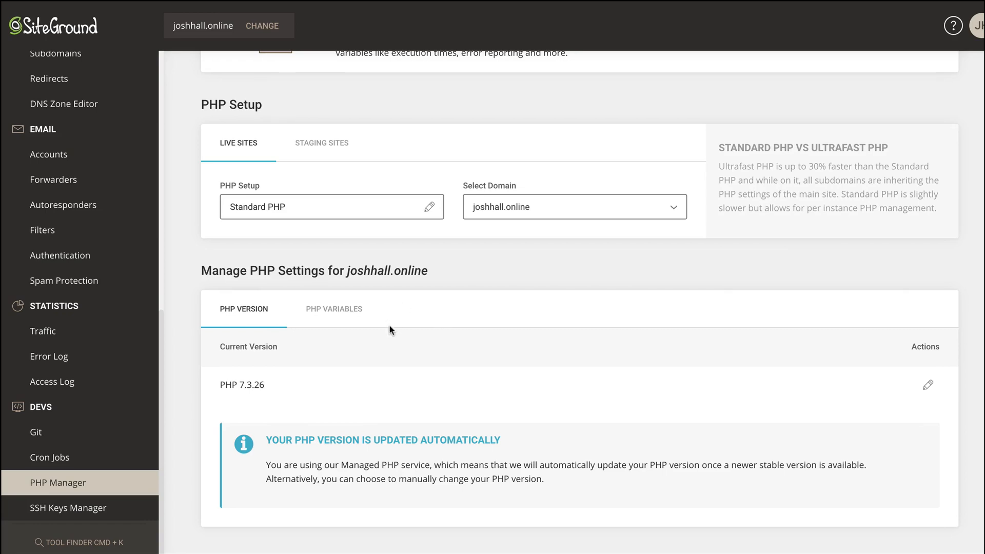
mouse_move(274, 403)
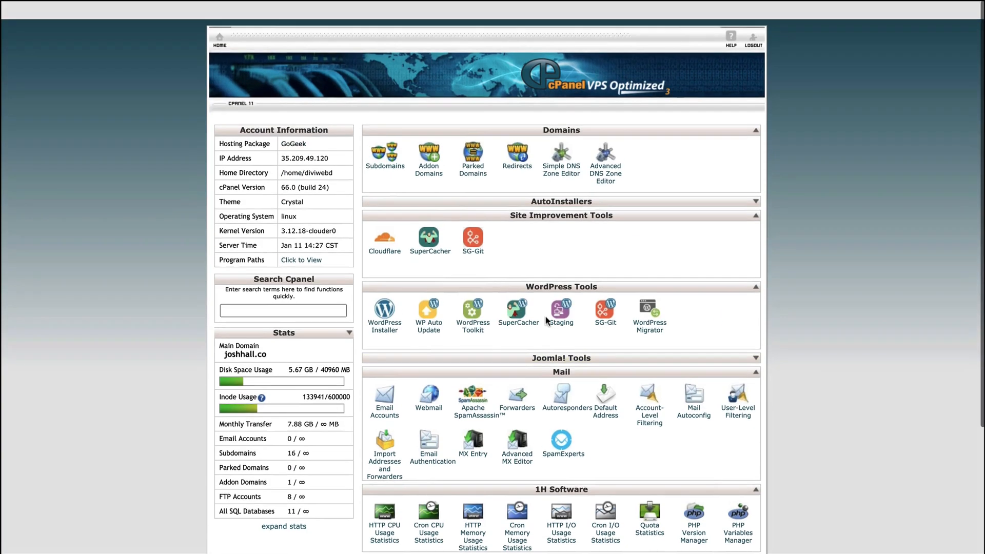
Step: Go to Websites, reopen Site Tools for joshhall.online, and expand the Site group
scroll(down, 3)
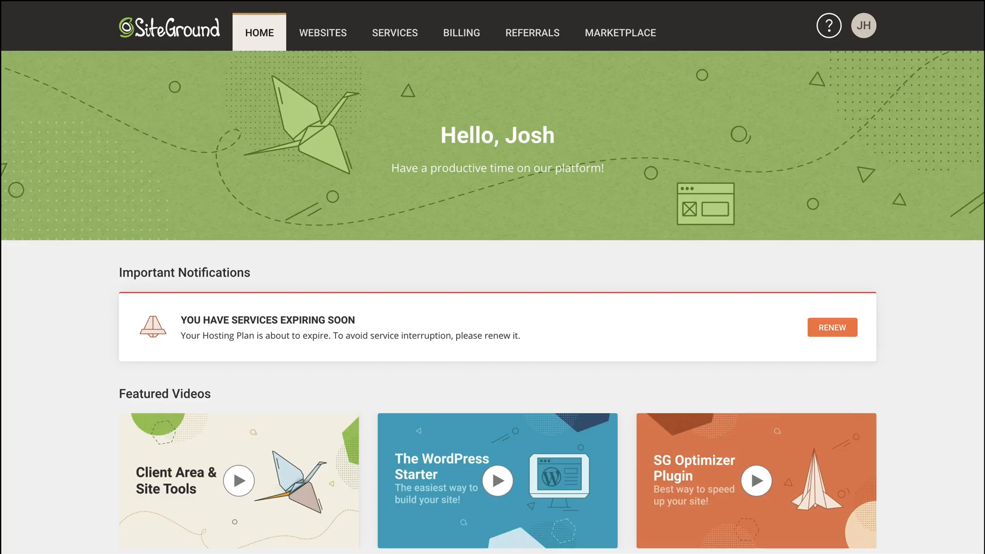
click(324, 32)
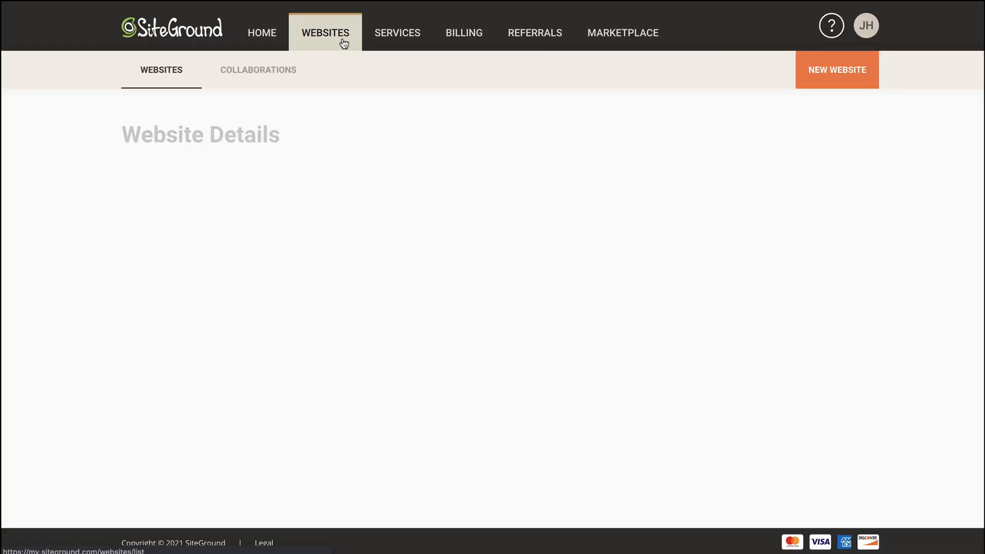
click(325, 33)
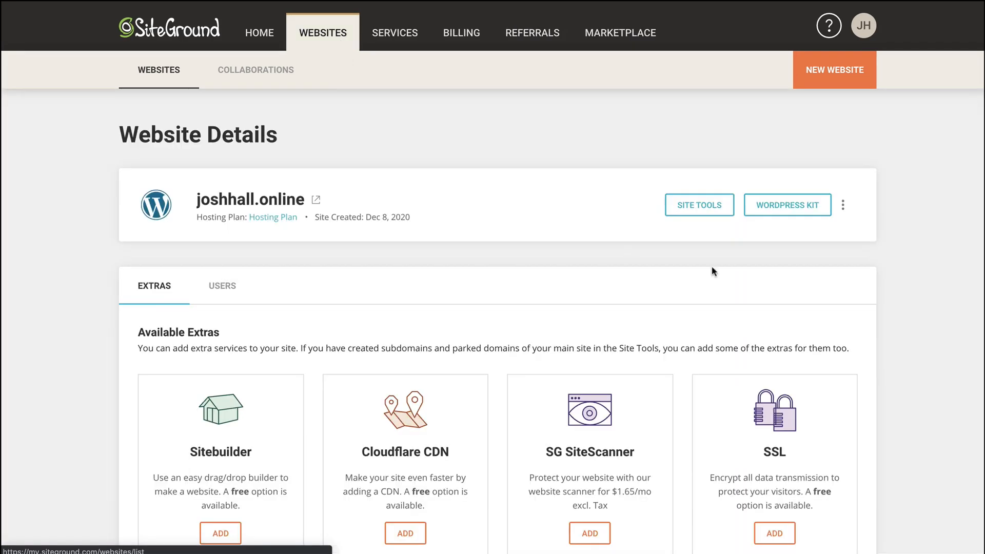
click(699, 204)
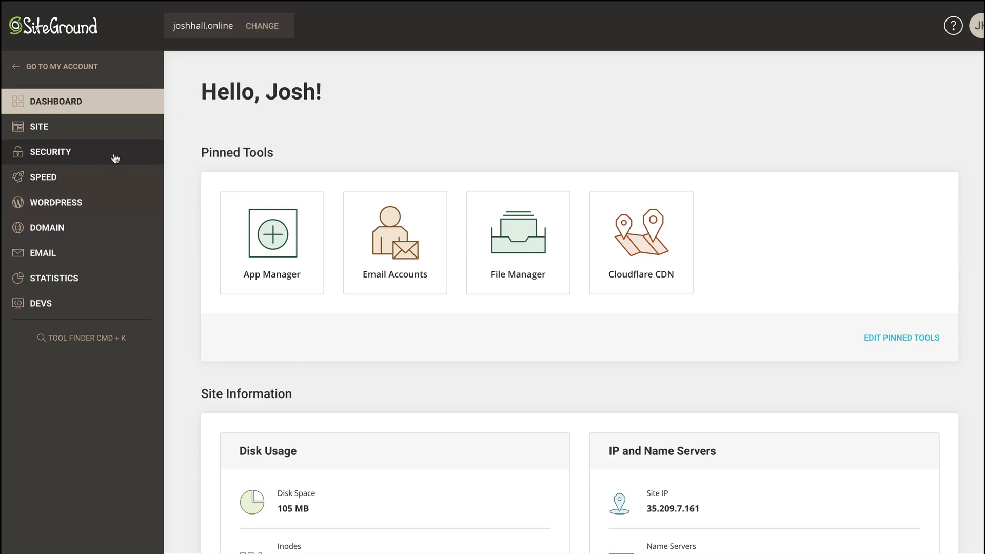
click(39, 126)
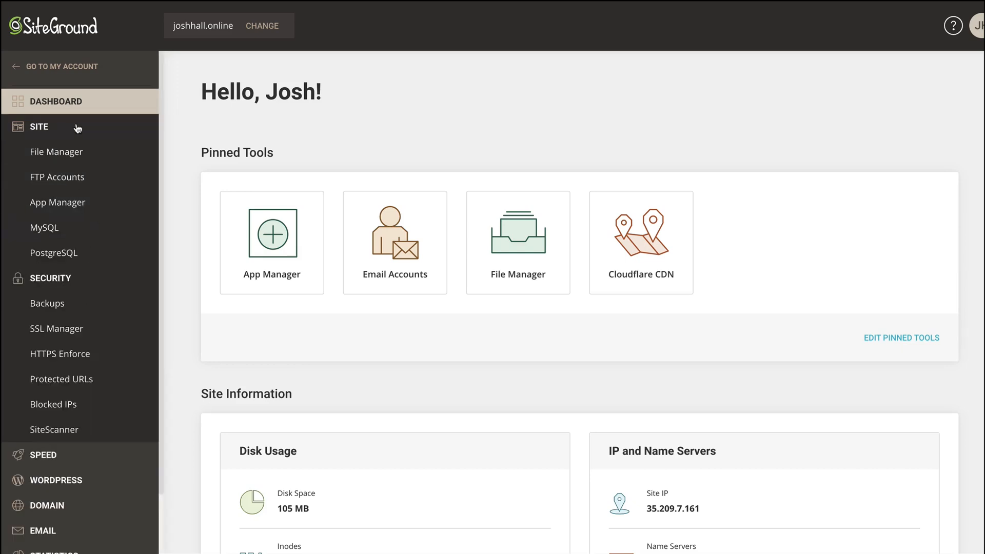